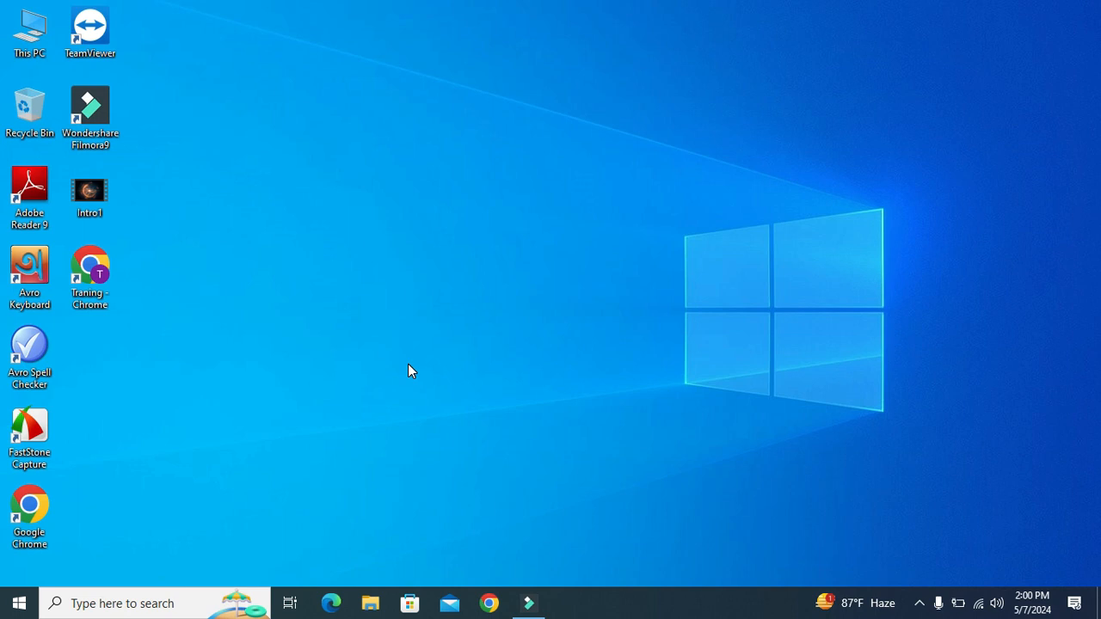
{"action": "mouse_move", "coordinate": [117, 487]}
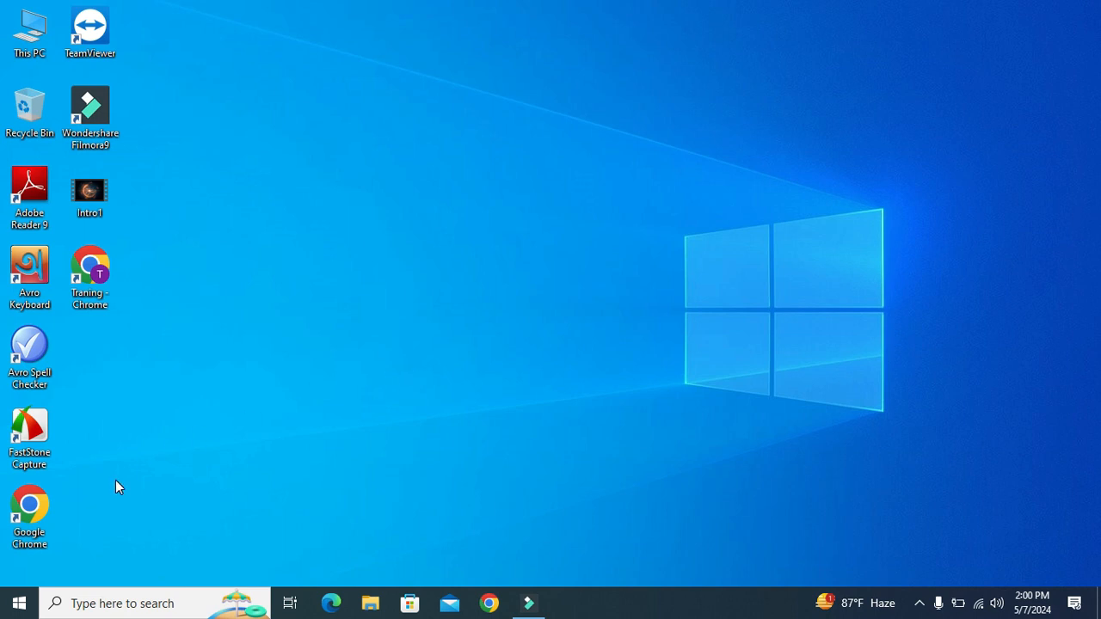
{"action": "mouse_move", "coordinate": [17, 604]}
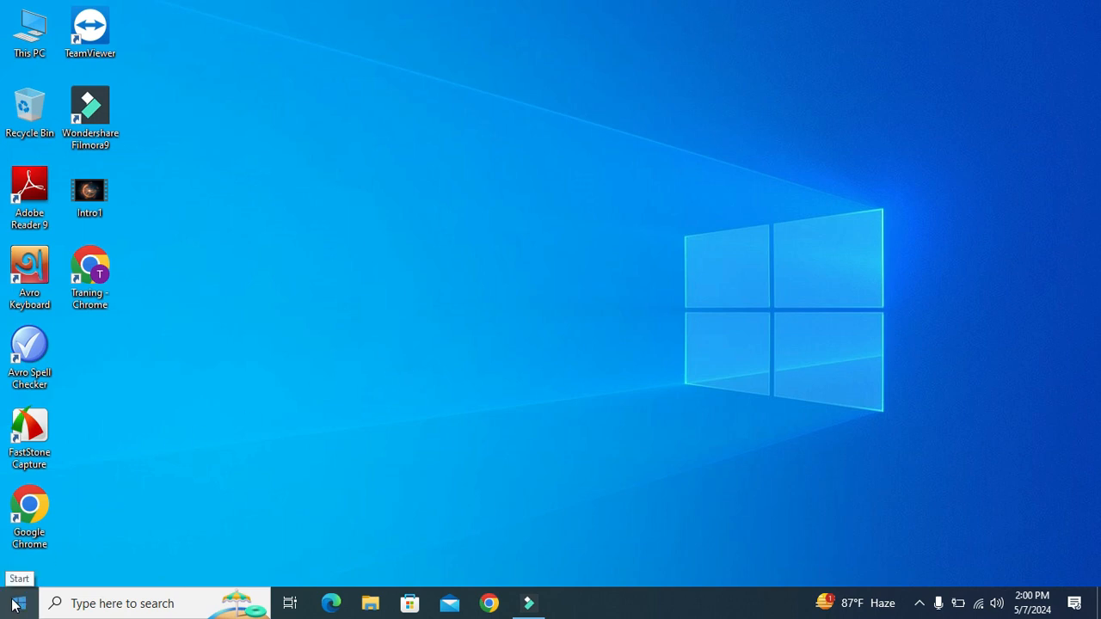
Bring up the Start button's power-user menu listing Device Manager and Task Manager.
{"action": "right_click", "coordinate": [19, 602]}
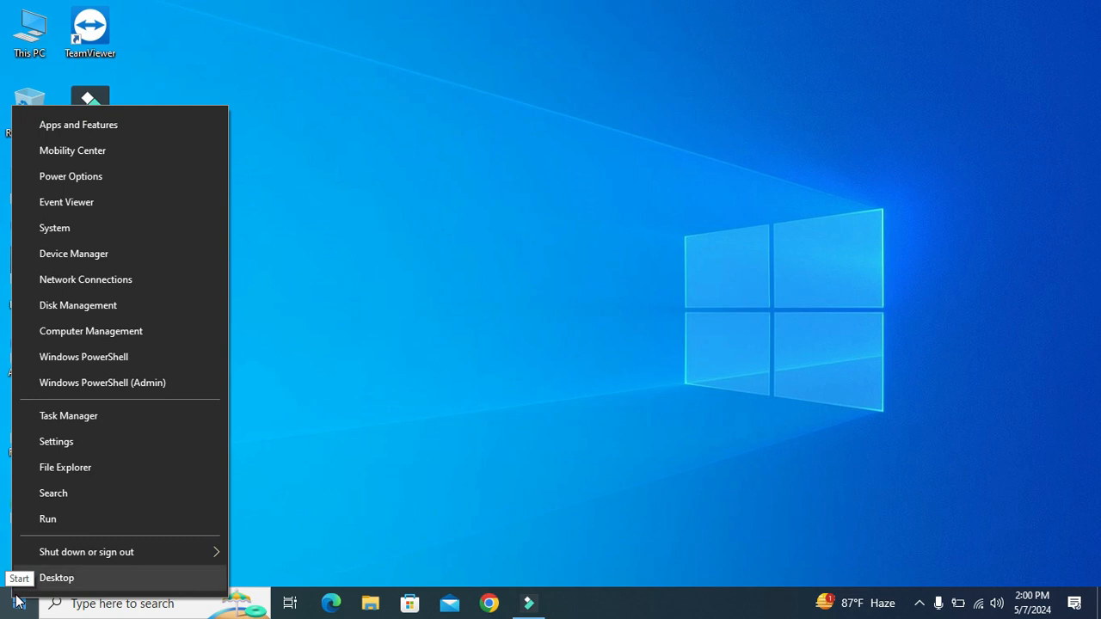
{"action": "mouse_move", "coordinate": [103, 258]}
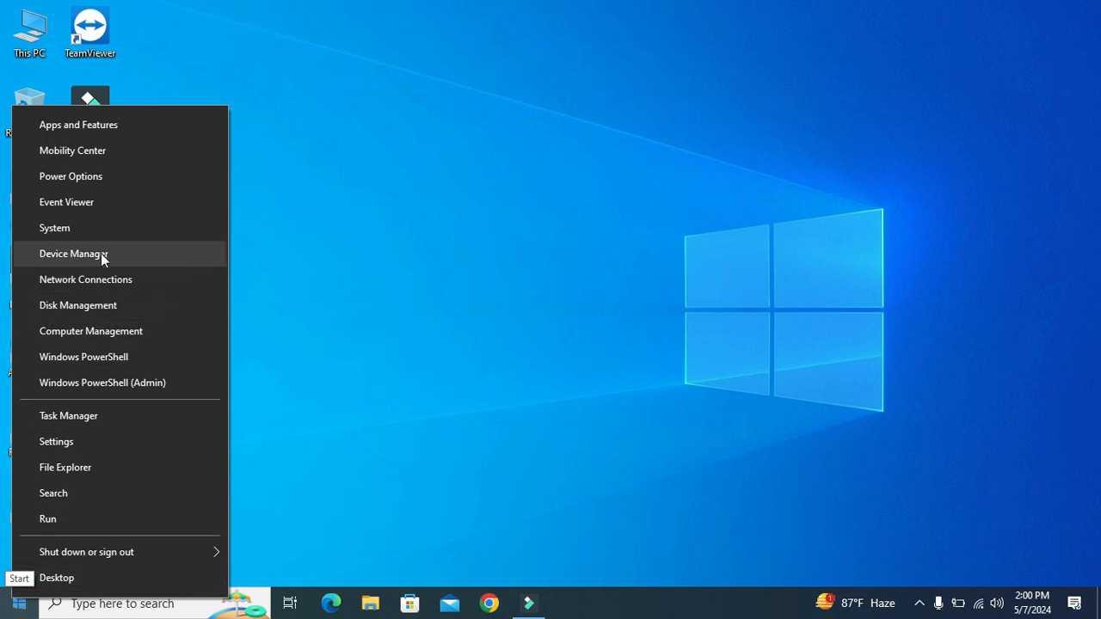
{"action": "mouse_move", "coordinate": [121, 255]}
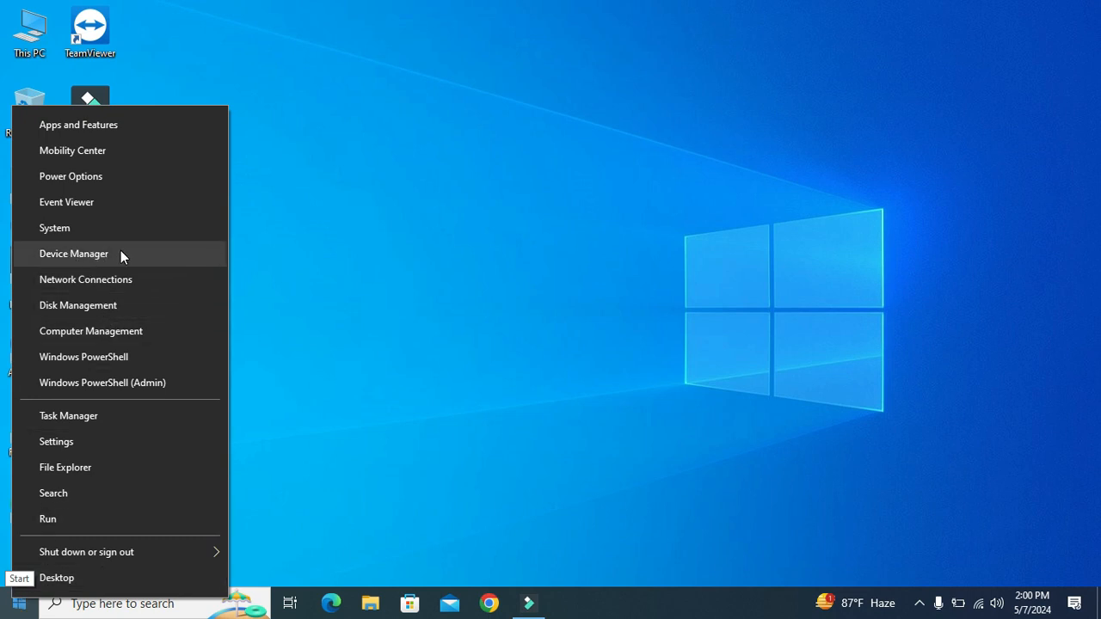
Launch Device Manager and expand Disk drives to show the WDC and XSTAR SSD 256GB drives.
{"action": "left_click", "coordinate": [74, 253]}
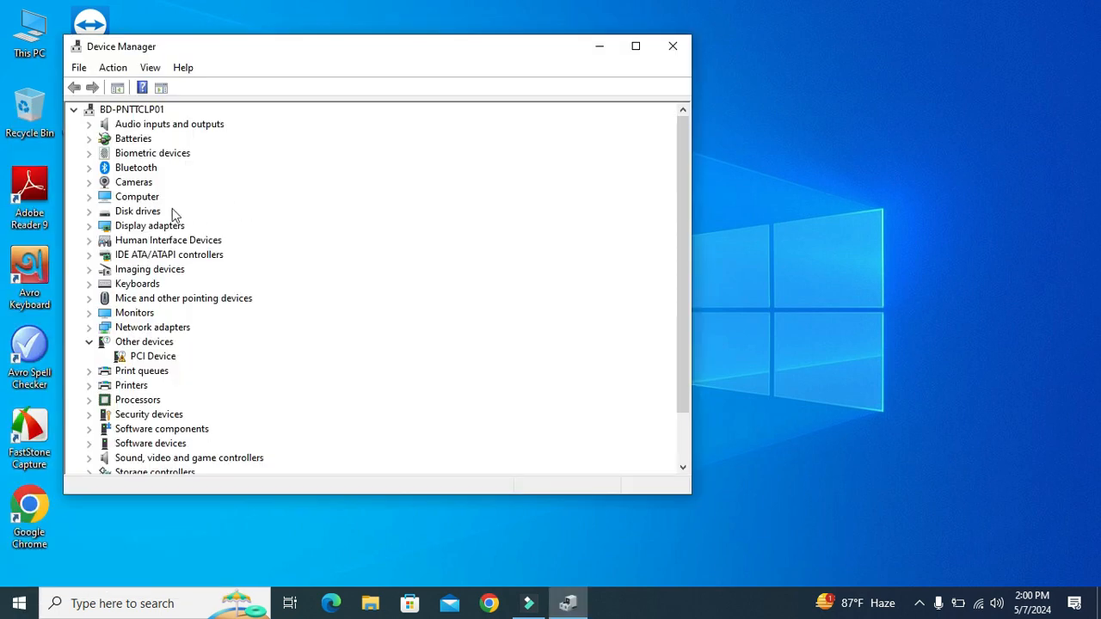
{"action": "left_click", "coordinate": [145, 210]}
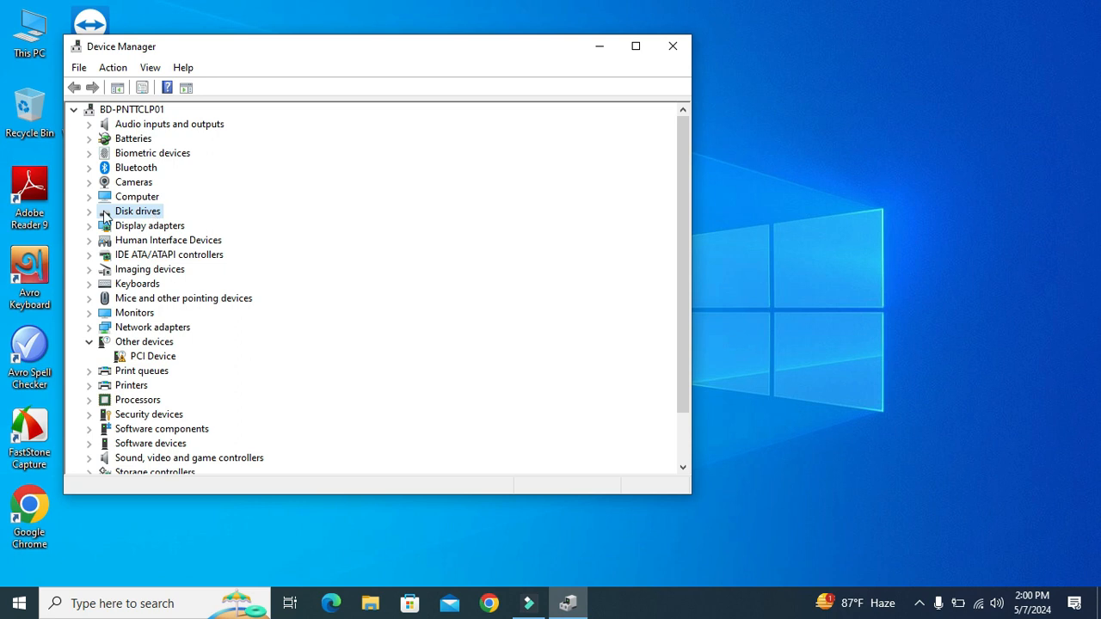
{"action": "left_click", "coordinate": [89, 210]}
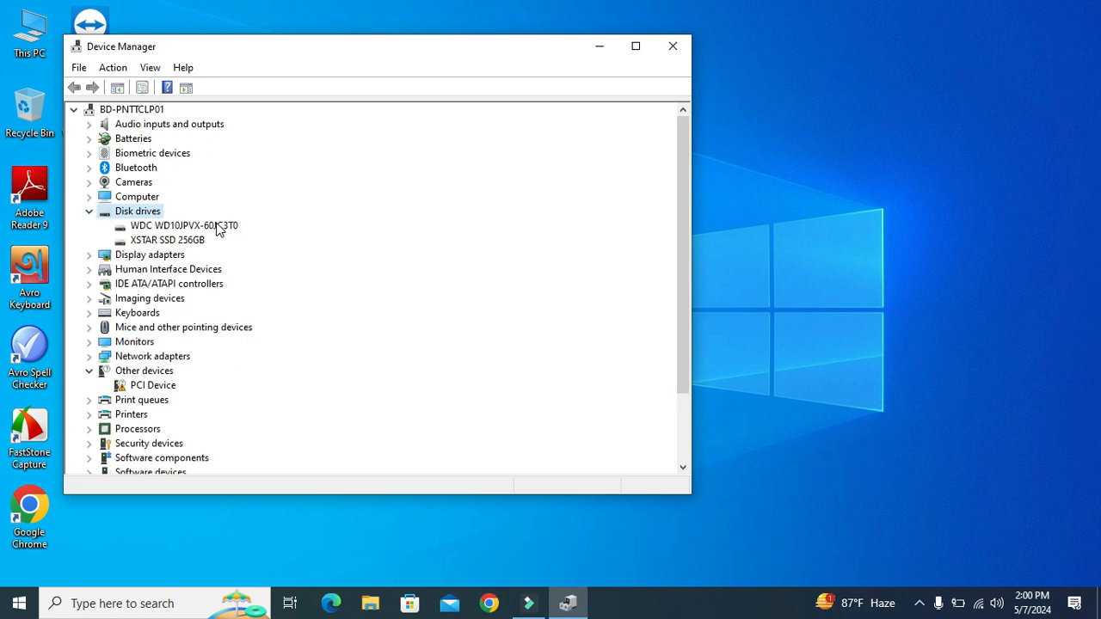
{"action": "left_click", "coordinate": [165, 241]}
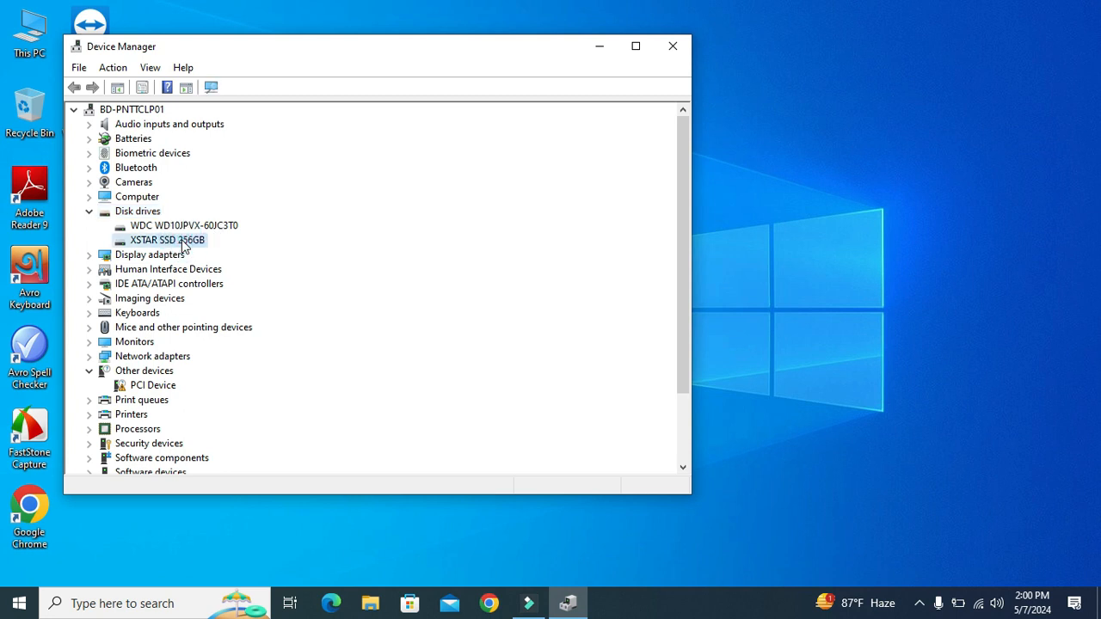
{"action": "left_click", "coordinate": [184, 223]}
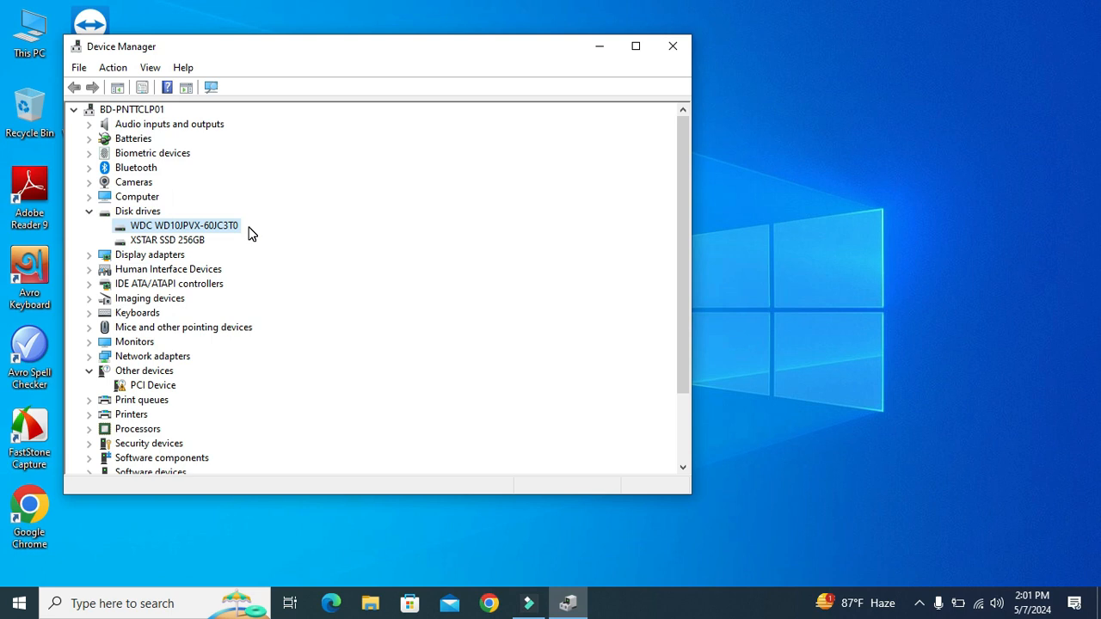
{"action": "mouse_move", "coordinate": [165, 227]}
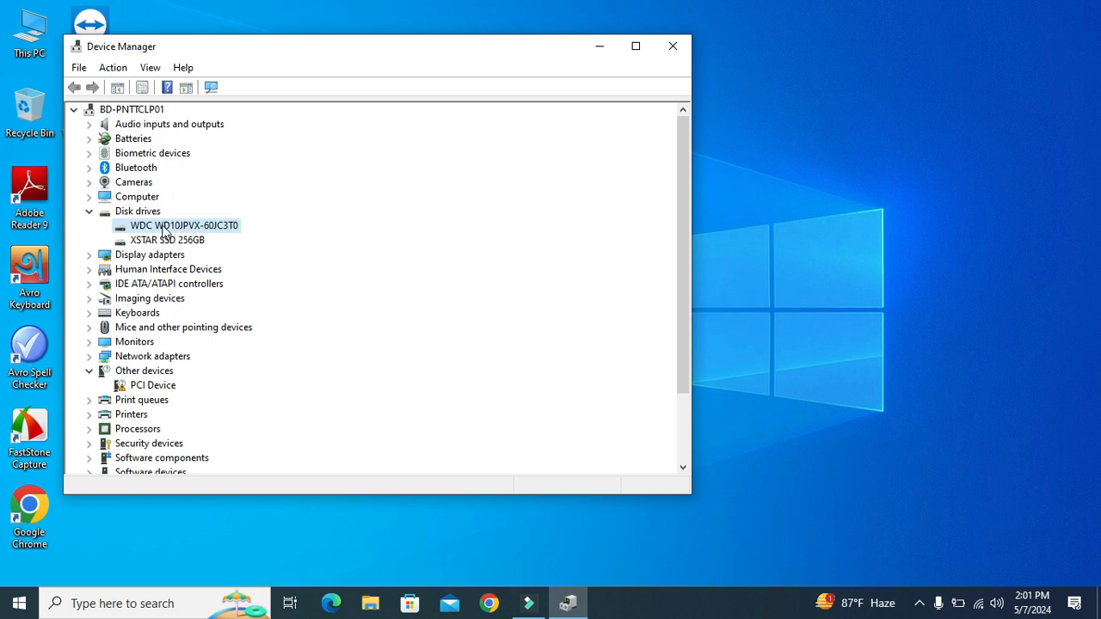
{"action": "mouse_move", "coordinate": [210, 227]}
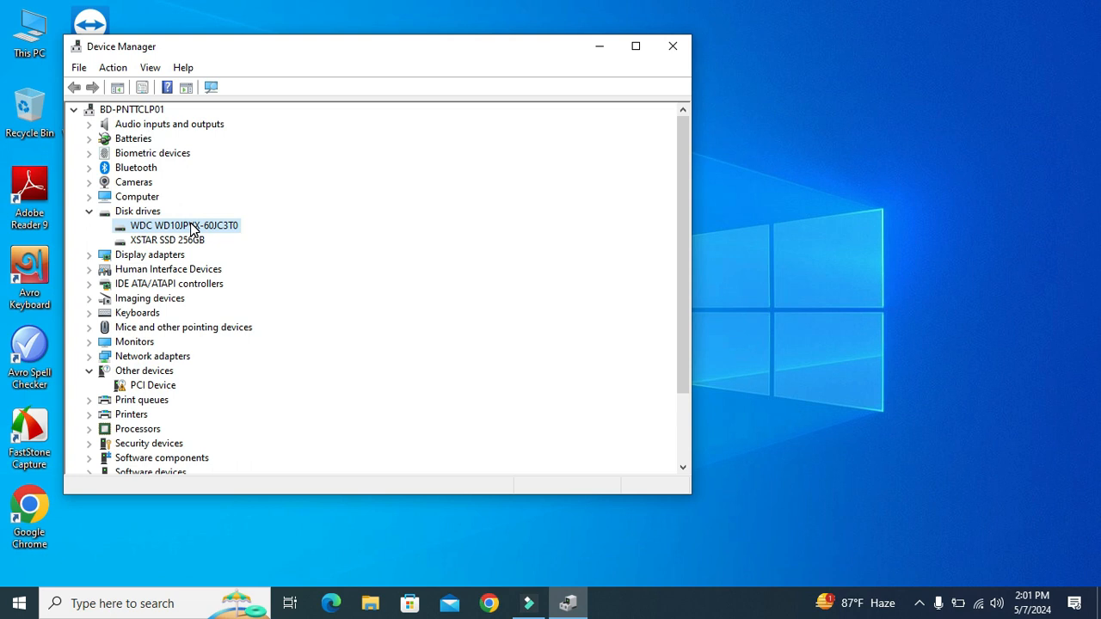
Show the Events list in the WDC WD10JPVX-60JC3T0 drive's Properties.
{"action": "right_click", "coordinate": [182, 223]}
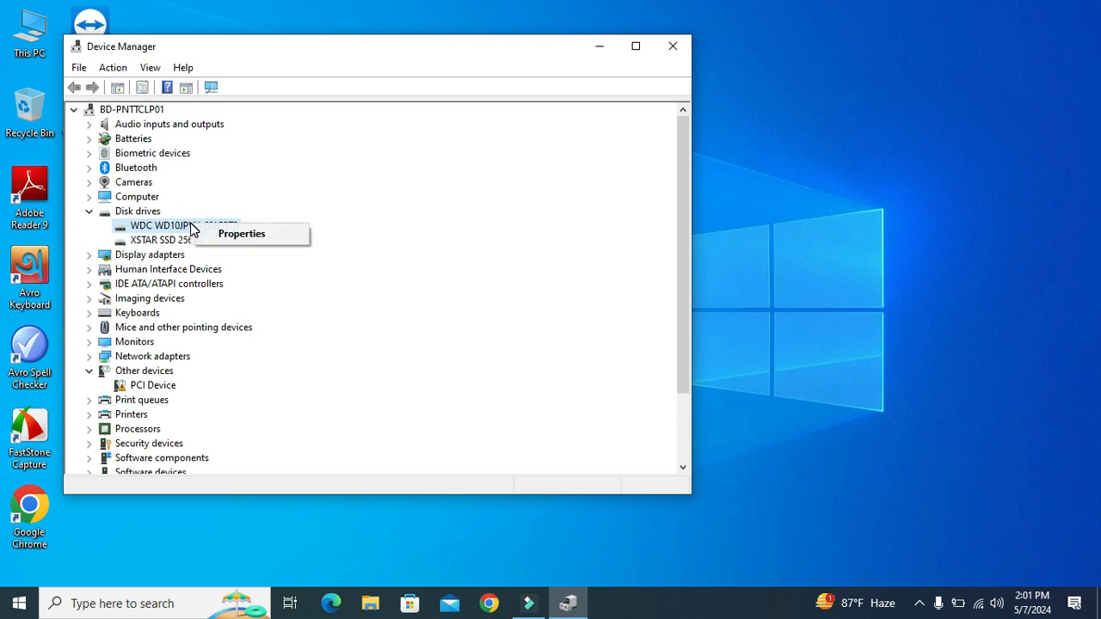
{"action": "mouse_move", "coordinate": [253, 239]}
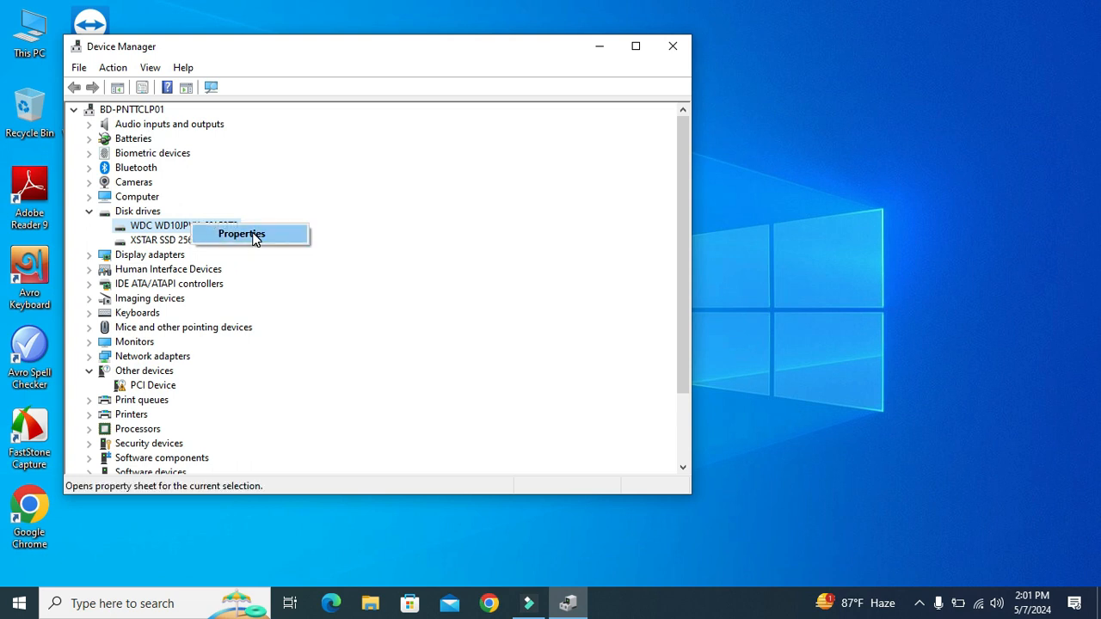
{"action": "left_click", "coordinate": [241, 234]}
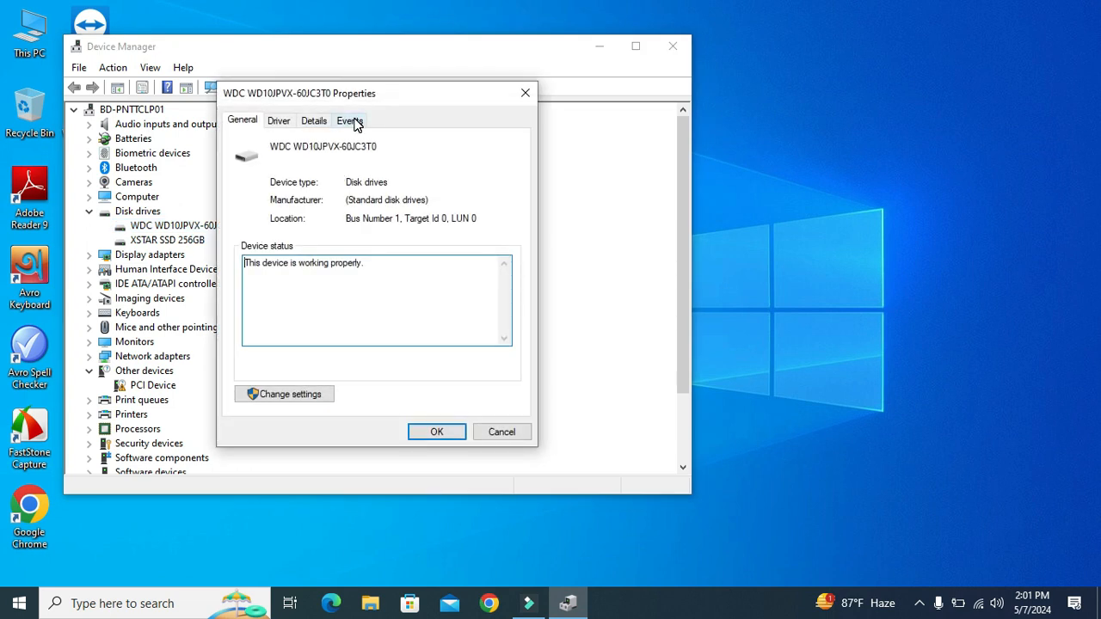
{"action": "left_click", "coordinate": [349, 121]}
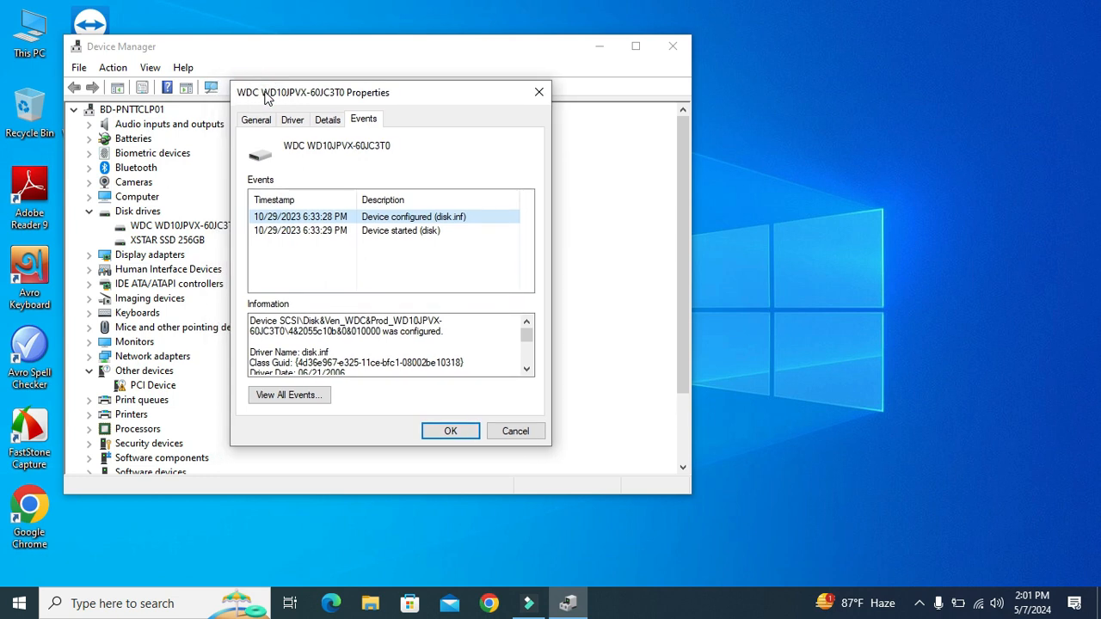
{"action": "mouse_move", "coordinate": [275, 96]}
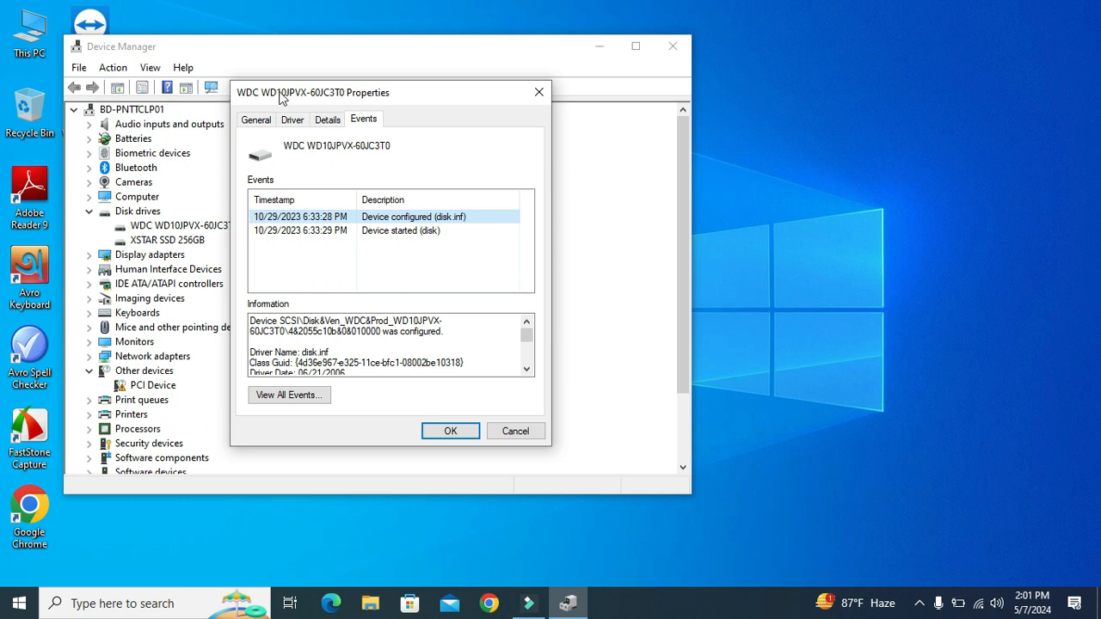
{"action": "mouse_move", "coordinate": [292, 100]}
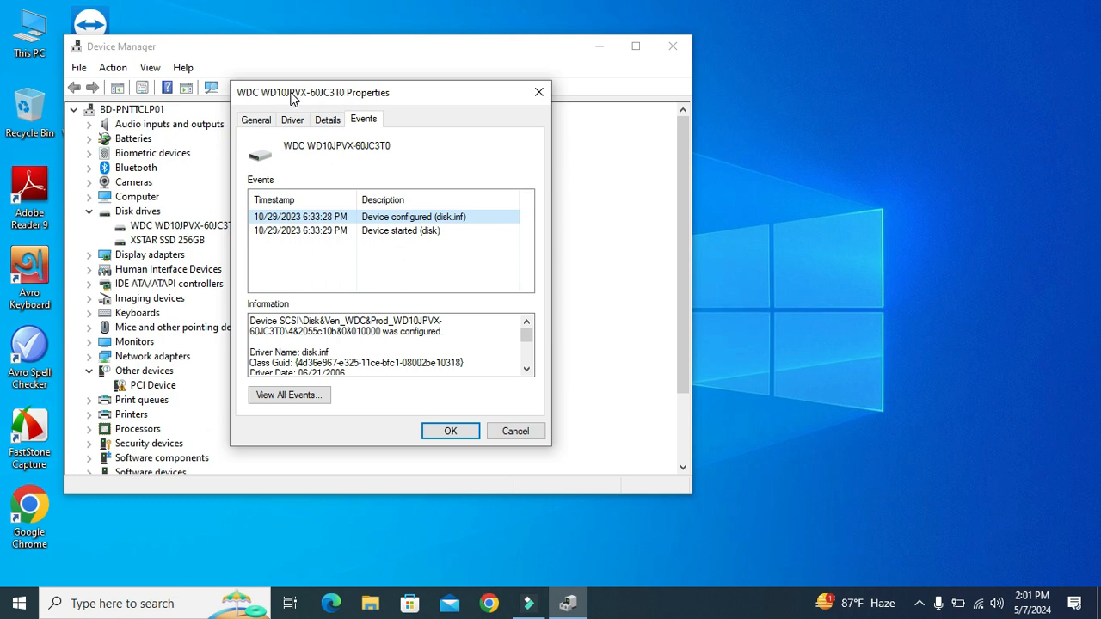
{"action": "mouse_move", "coordinate": [379, 292]}
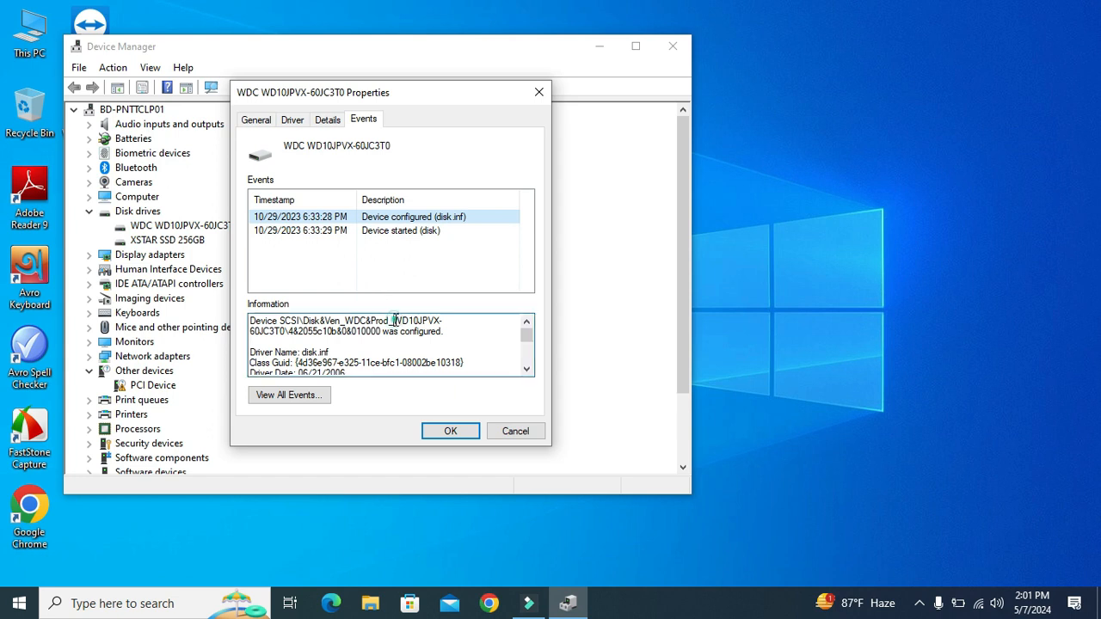
Select and copy the WD10JPVX-60JC3T0 model string from the event's Information text.
{"action": "double_click", "coordinate": [423, 320]}
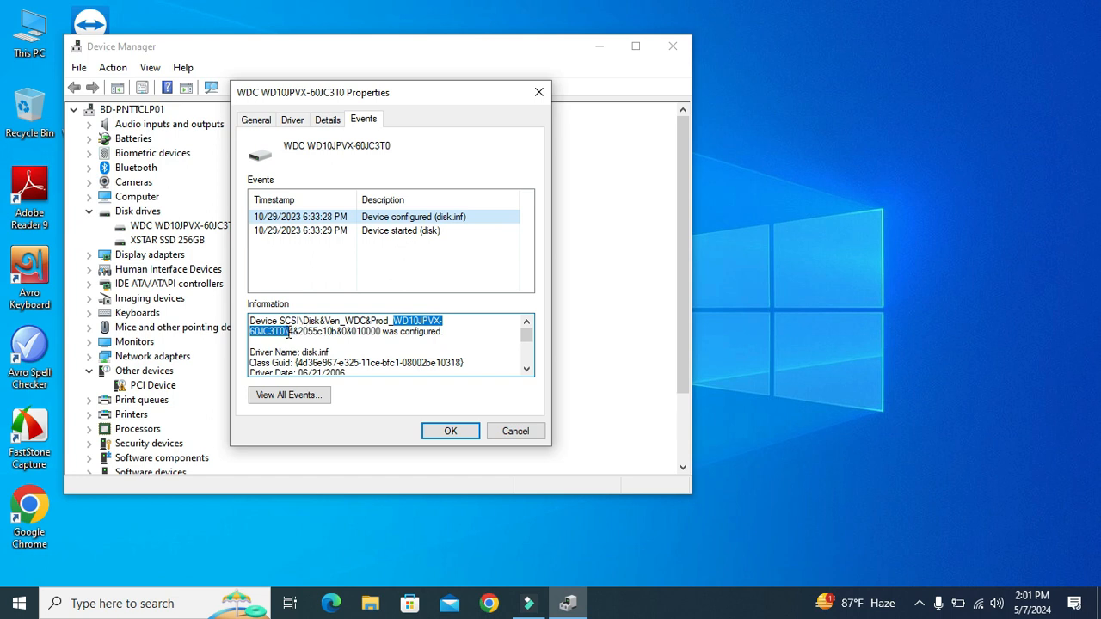
{"action": "mouse_move", "coordinate": [429, 335]}
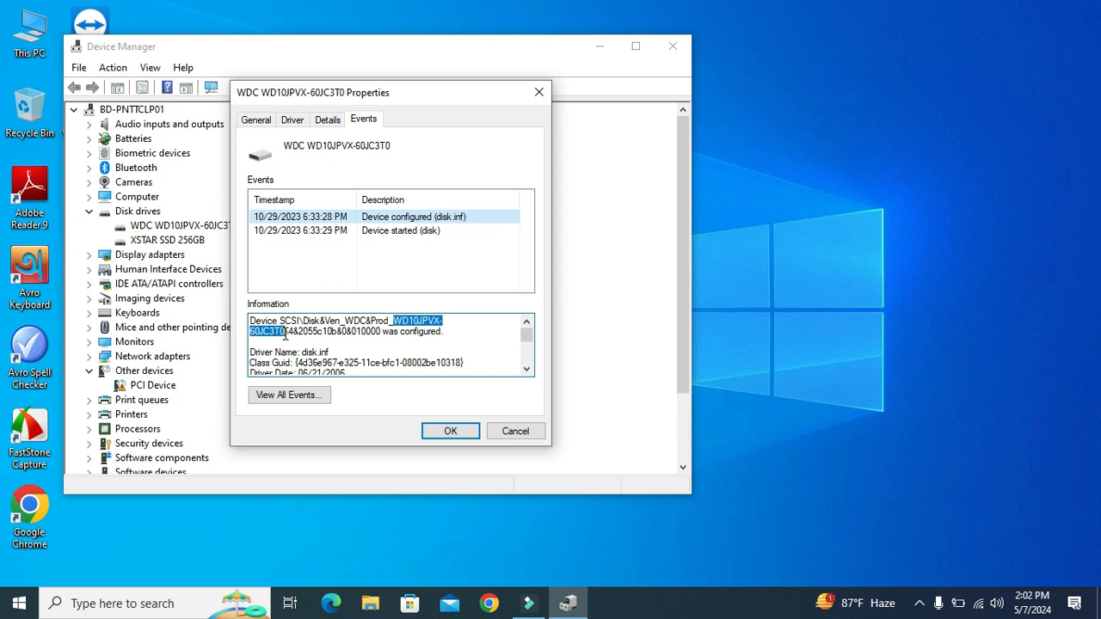
{"action": "mouse_move", "coordinate": [275, 337]}
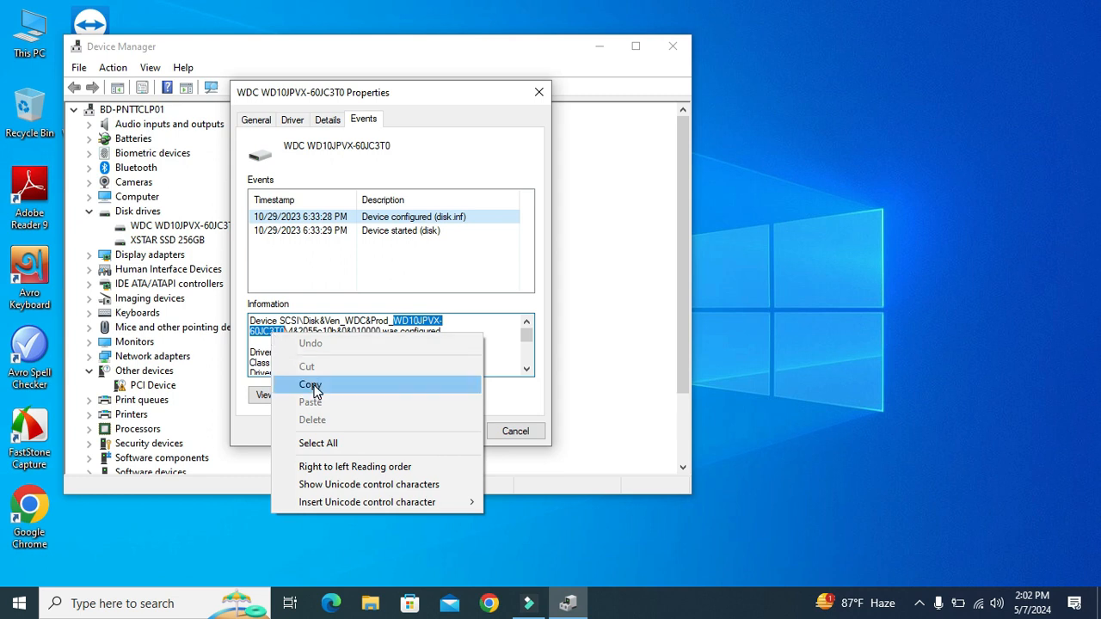
{"action": "mouse_move", "coordinate": [327, 388]}
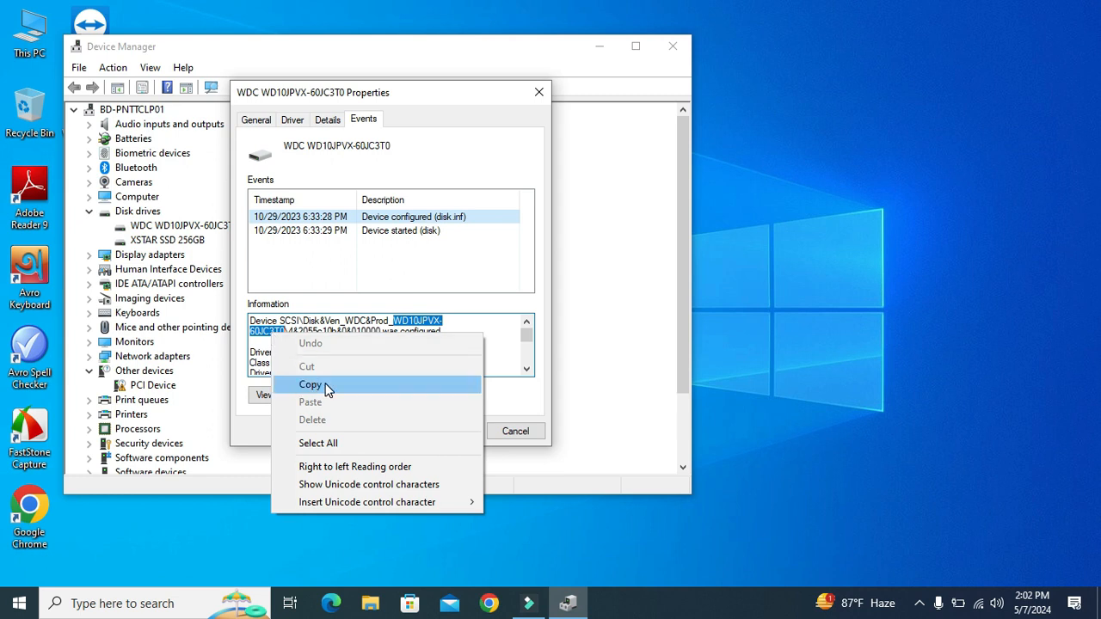
{"action": "left_click", "coordinate": [309, 385]}
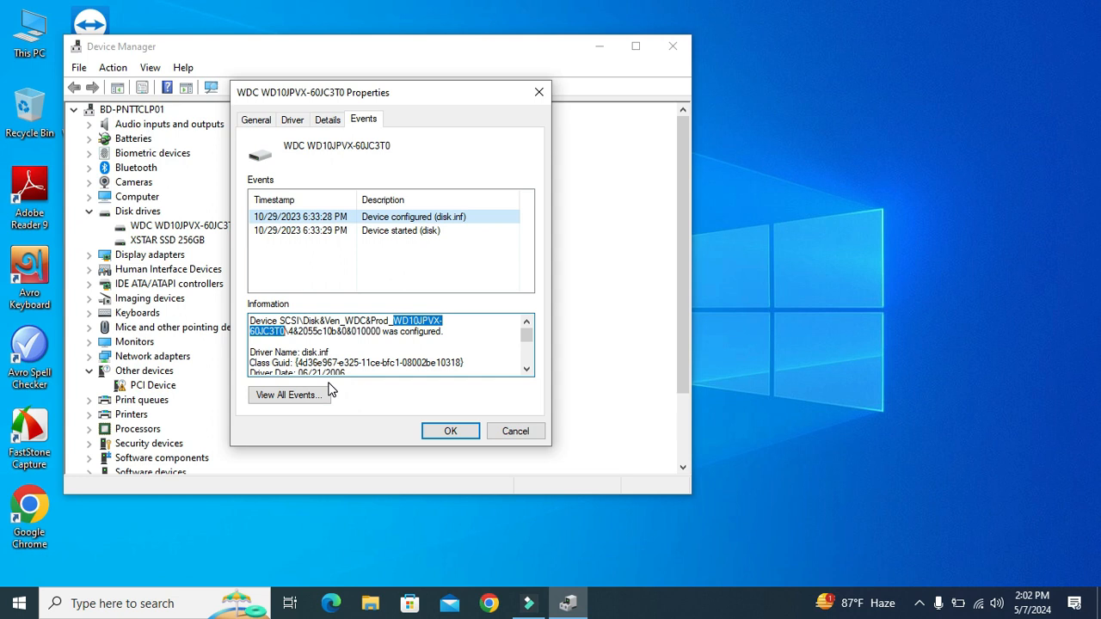
{"action": "mouse_move", "coordinate": [392, 278]}
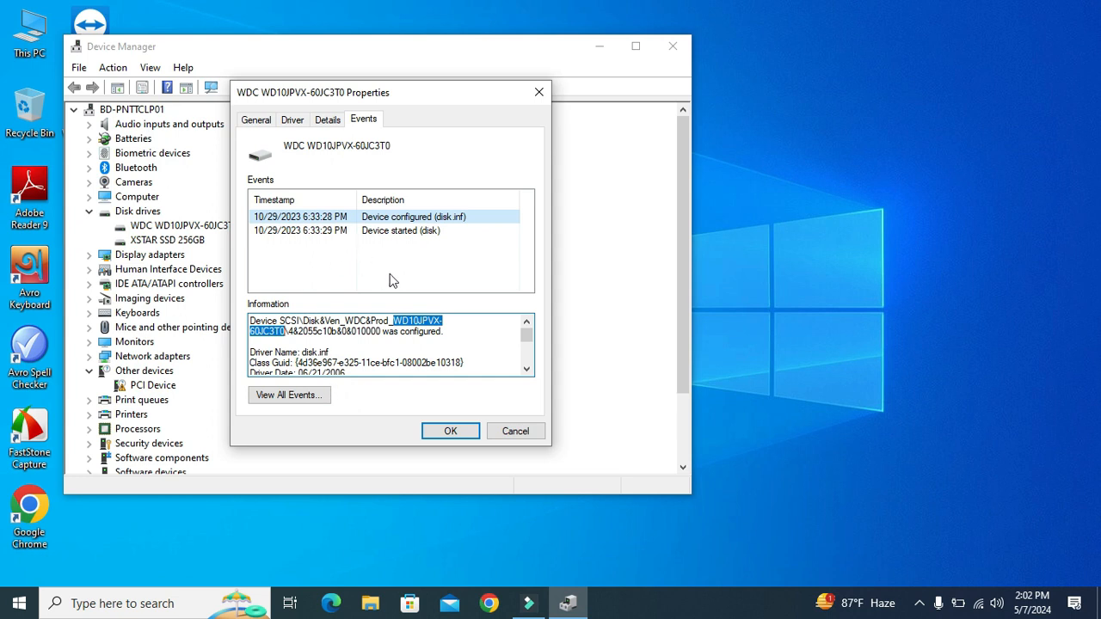
{"action": "mouse_move", "coordinate": [303, 352]}
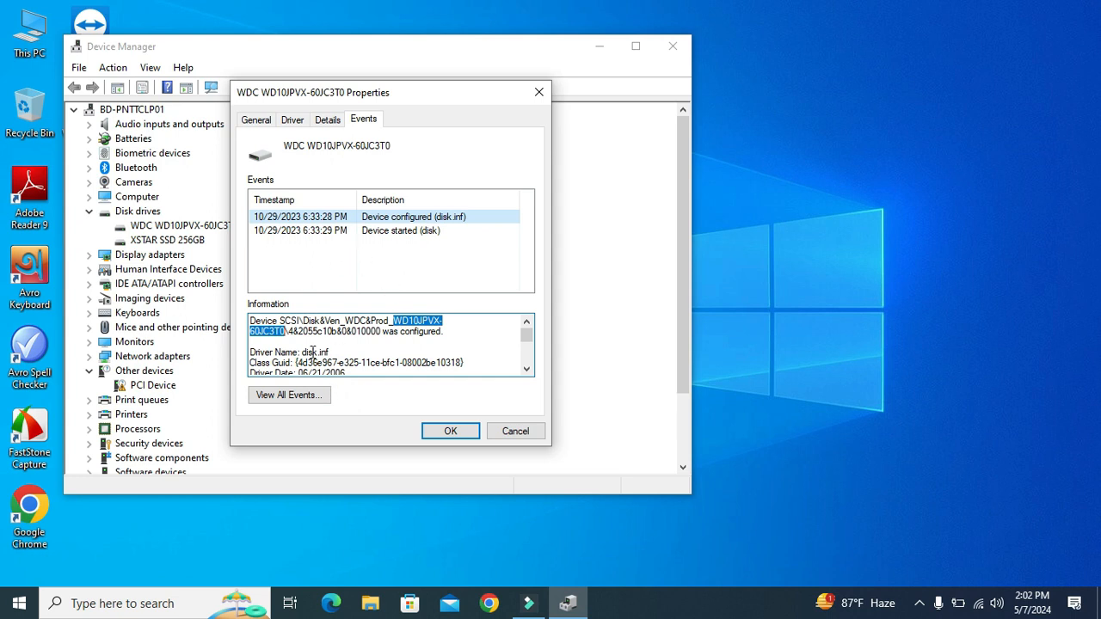
{"action": "mouse_move", "coordinate": [318, 382]}
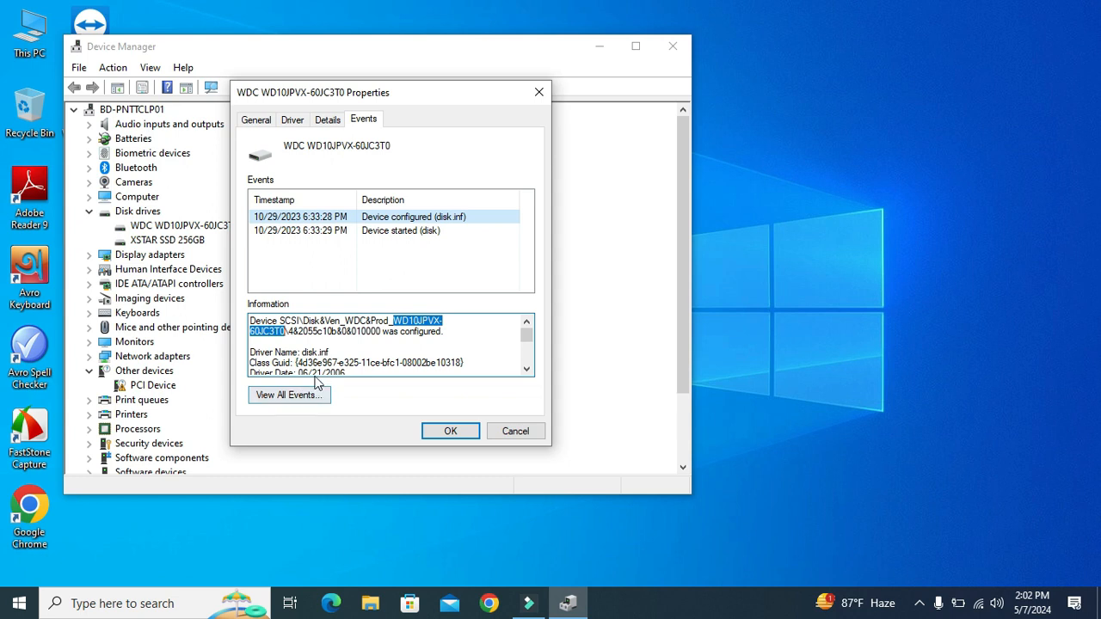
{"action": "mouse_move", "coordinate": [303, 403]}
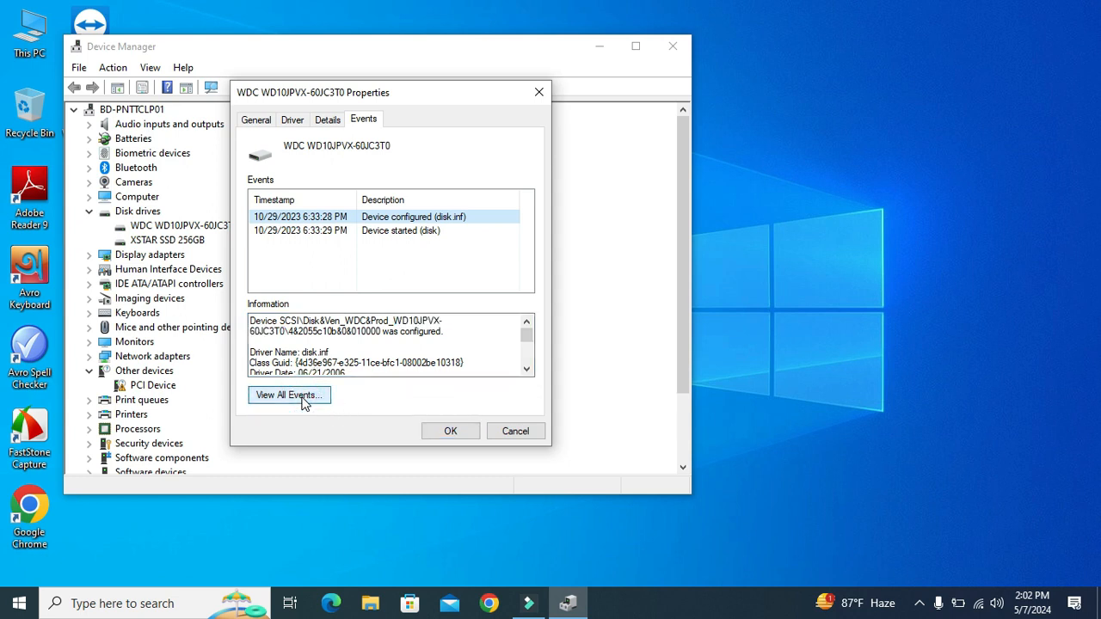
{"action": "left_click", "coordinate": [289, 394]}
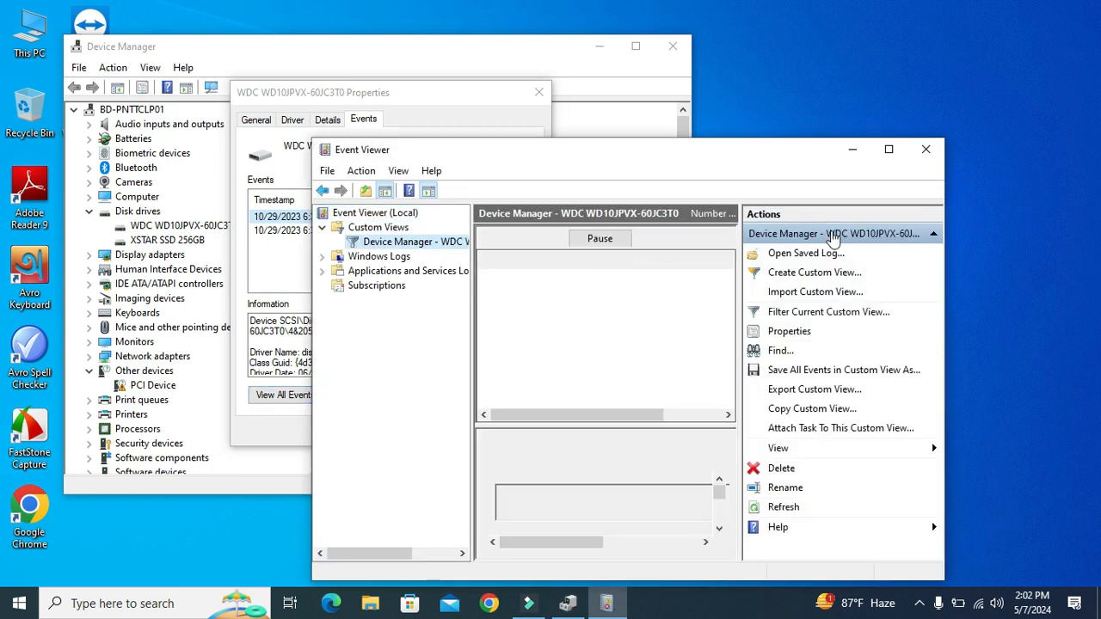
{"action": "mouse_move", "coordinate": [913, 239]}
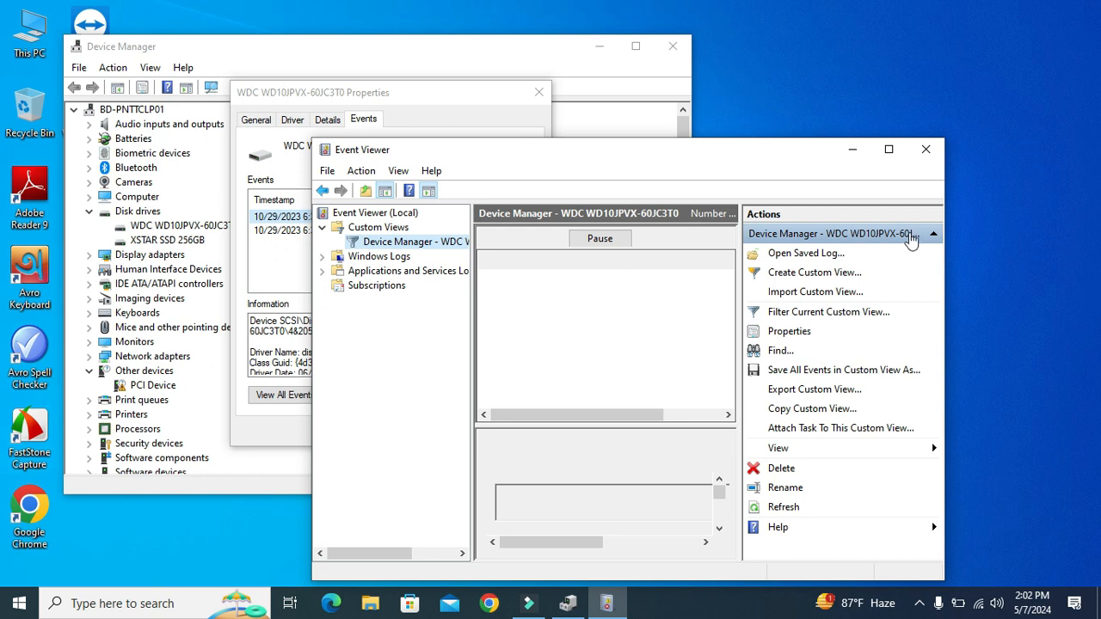
{"action": "mouse_move", "coordinate": [908, 241]}
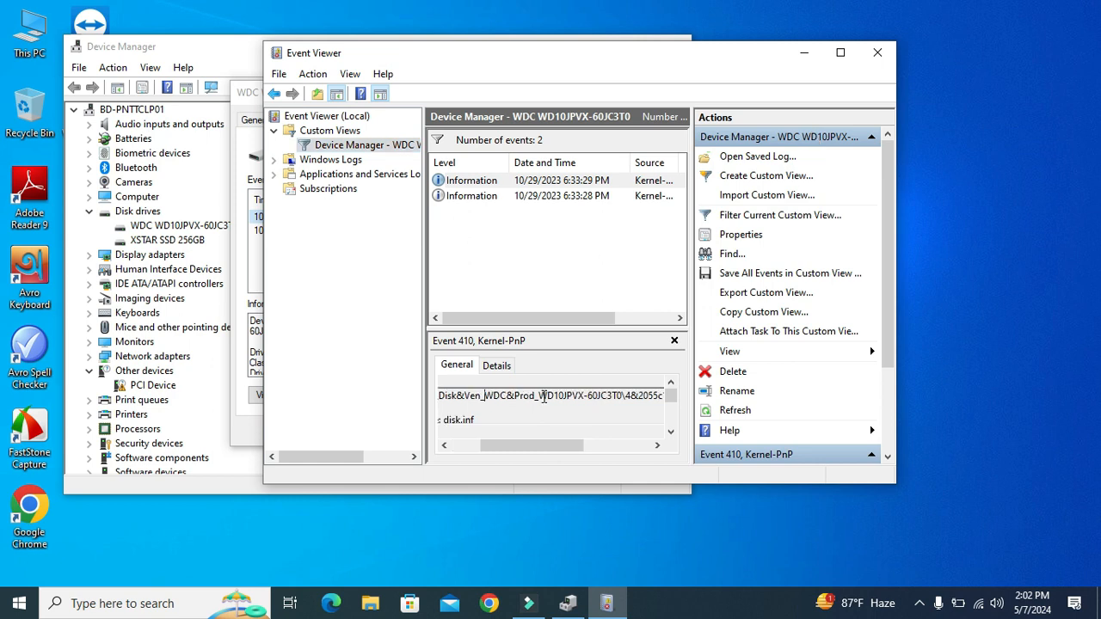
{"action": "double_click", "coordinate": [573, 394]}
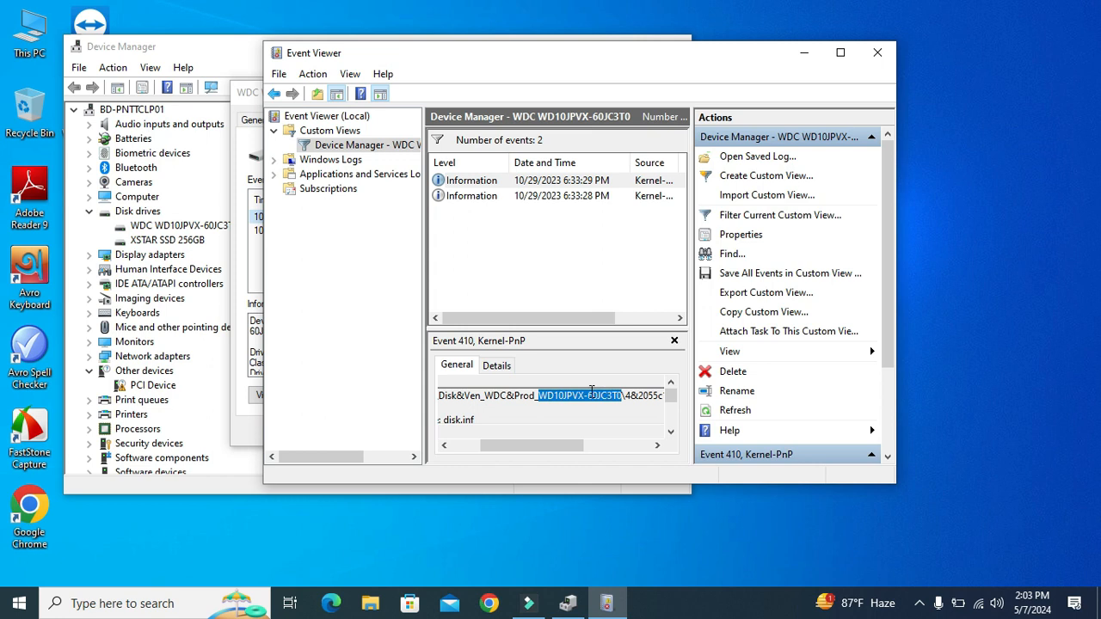
{"action": "mouse_move", "coordinate": [593, 391]}
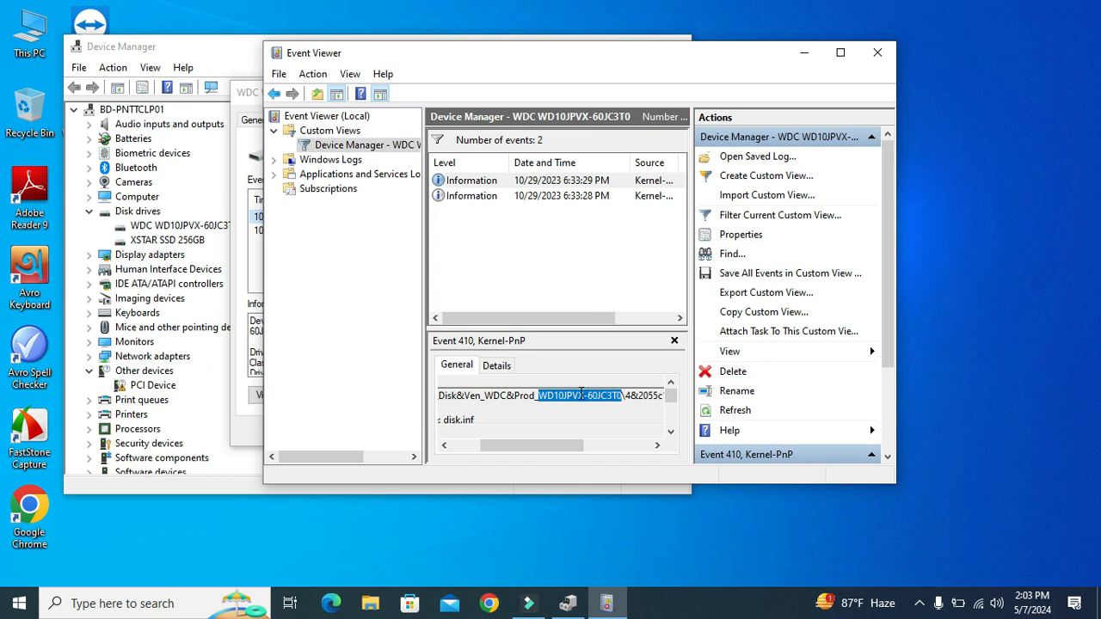
{"action": "mouse_move", "coordinate": [657, 94]}
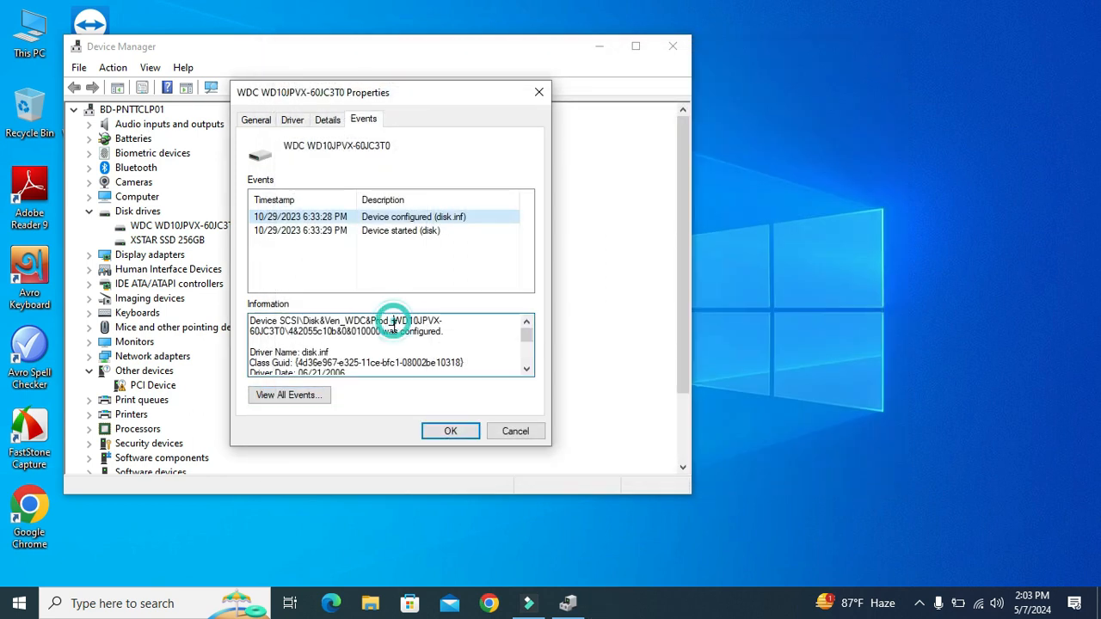
Dismiss the drive's Properties with OK and close Device Manager, returning to the desktop.
{"action": "double_click", "coordinate": [394, 322]}
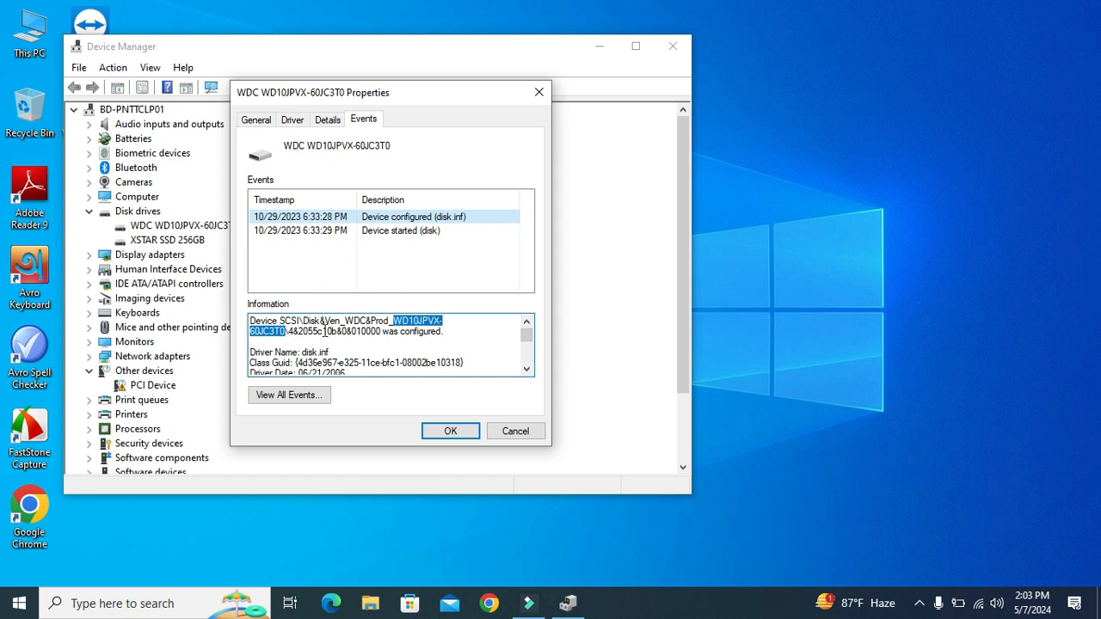
{"action": "mouse_move", "coordinate": [455, 405]}
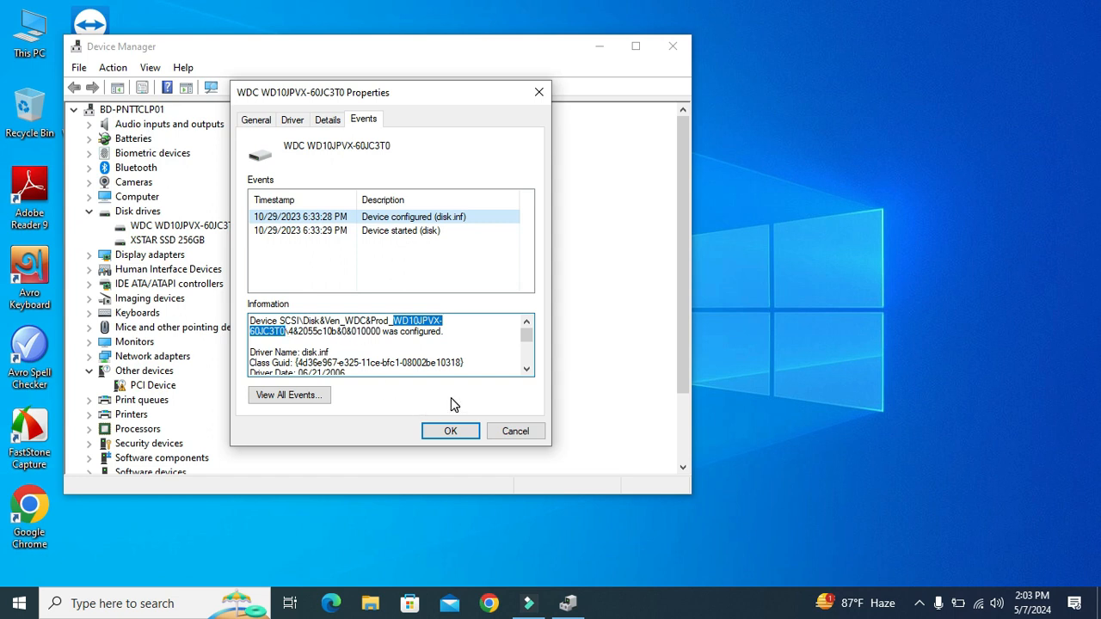
{"action": "left_click", "coordinate": [450, 430]}
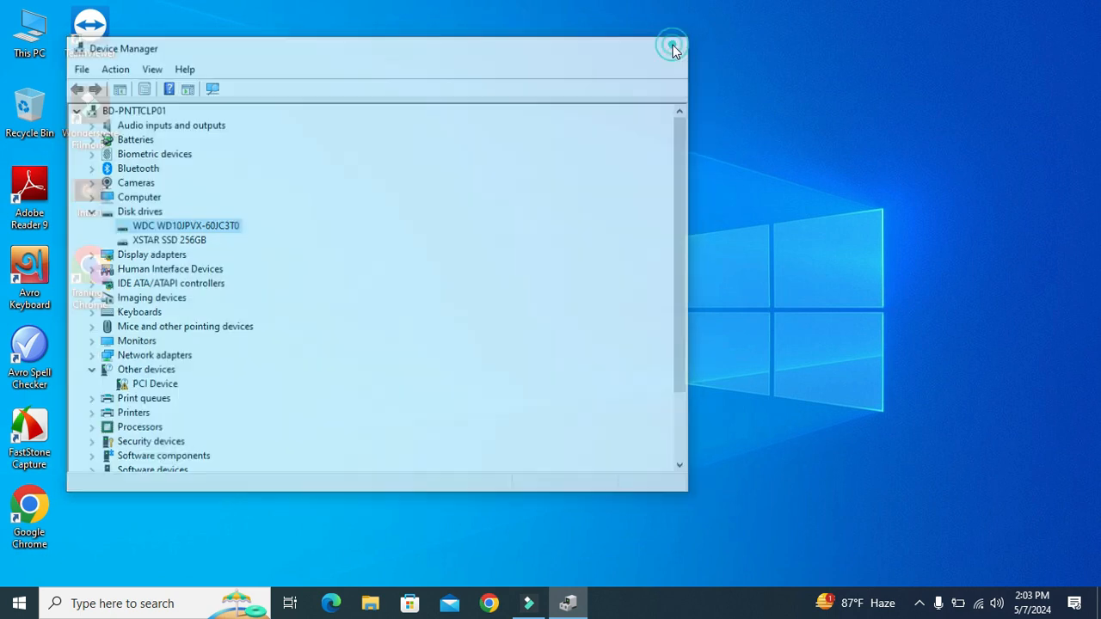
{"action": "left_click", "coordinate": [666, 45]}
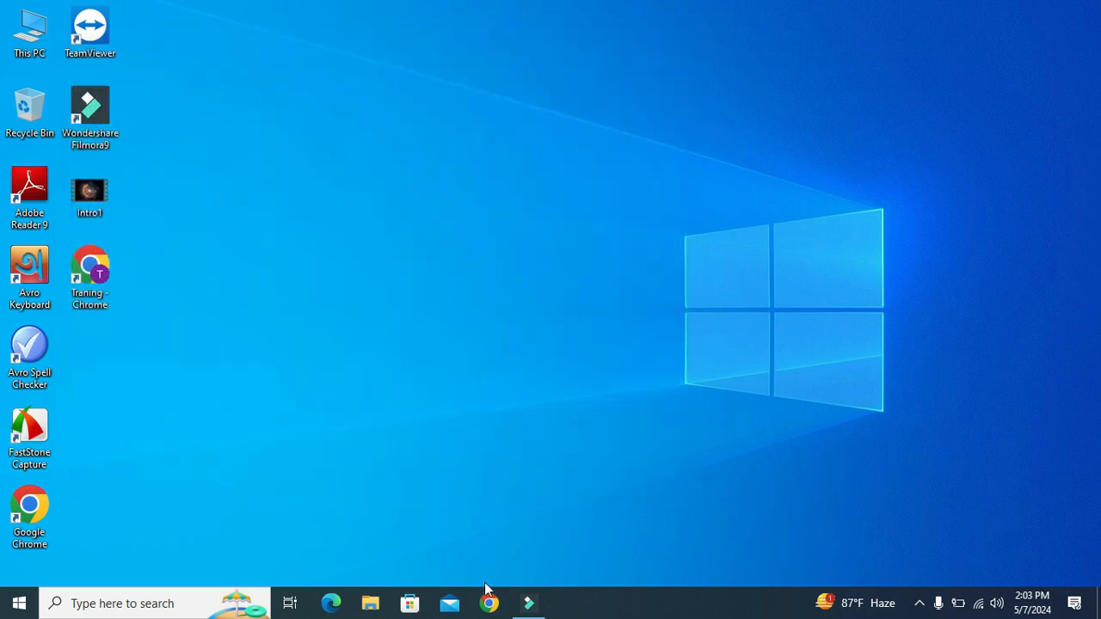
Start Chrome with the second profile and fill the Google box with the pasted model plus 'specs'.
{"action": "left_click", "coordinate": [487, 602]}
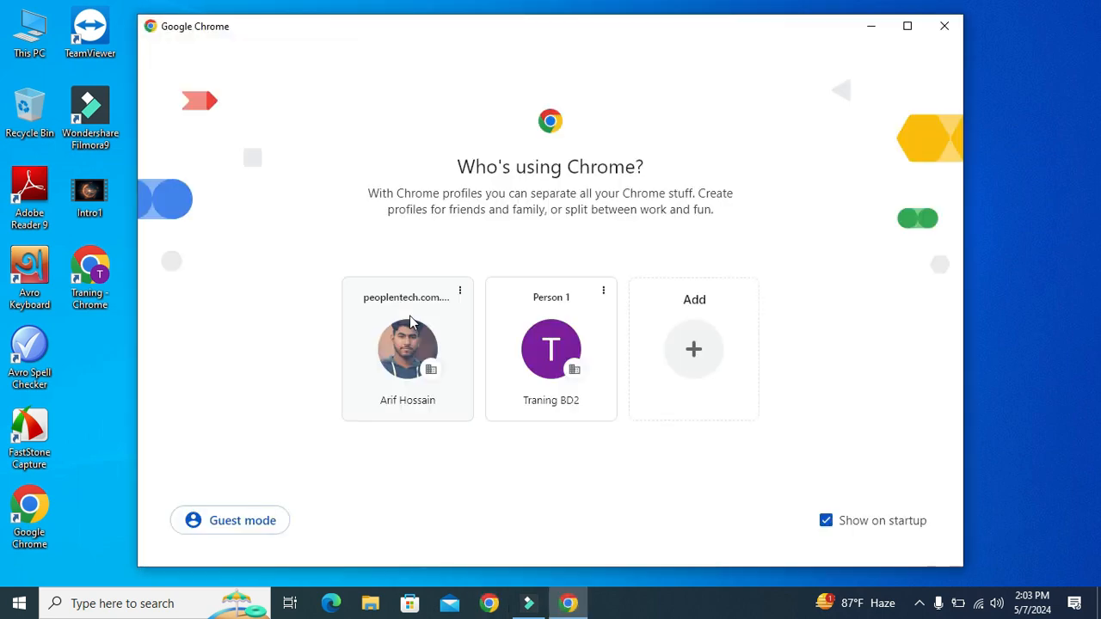
{"action": "left_click", "coordinate": [551, 349]}
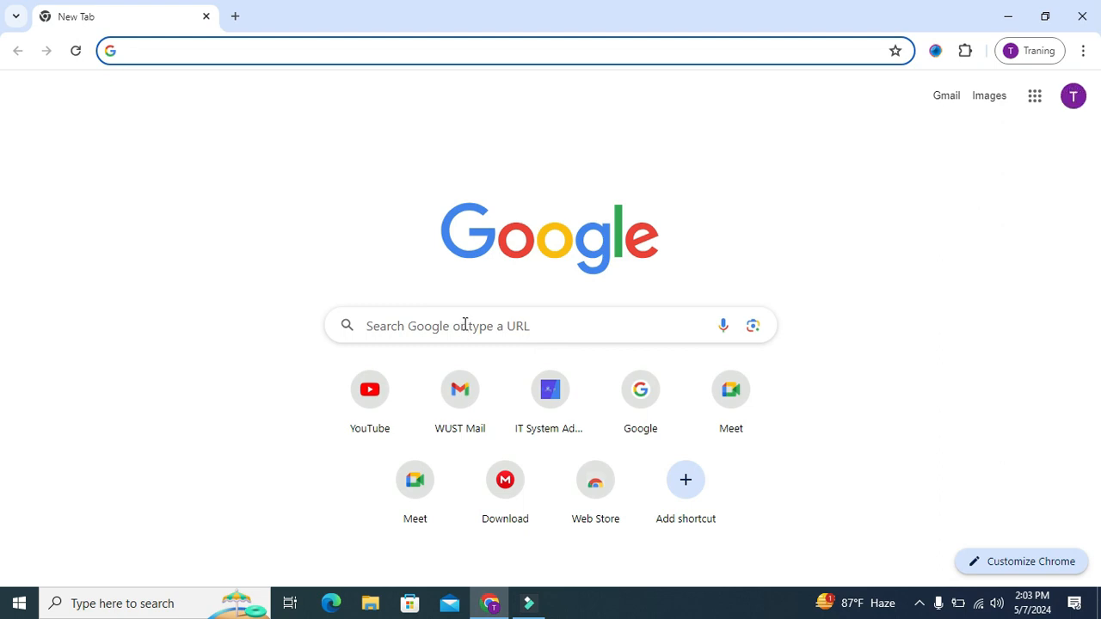
{"action": "right_click", "coordinate": [465, 325]}
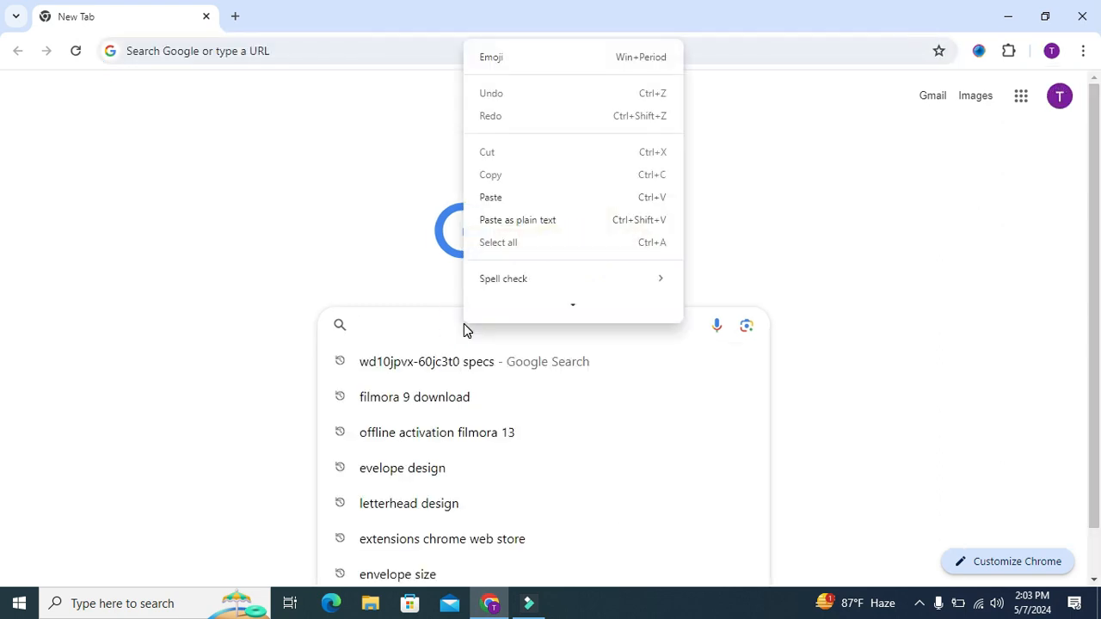
{"action": "mouse_move", "coordinate": [530, 201]}
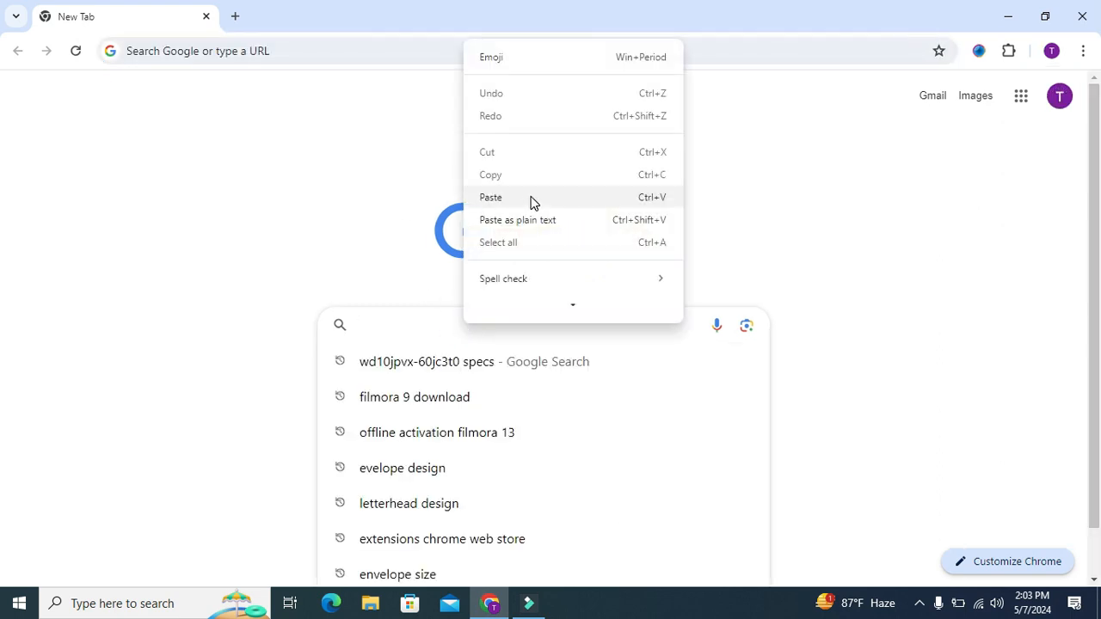
{"action": "left_click", "coordinate": [490, 196]}
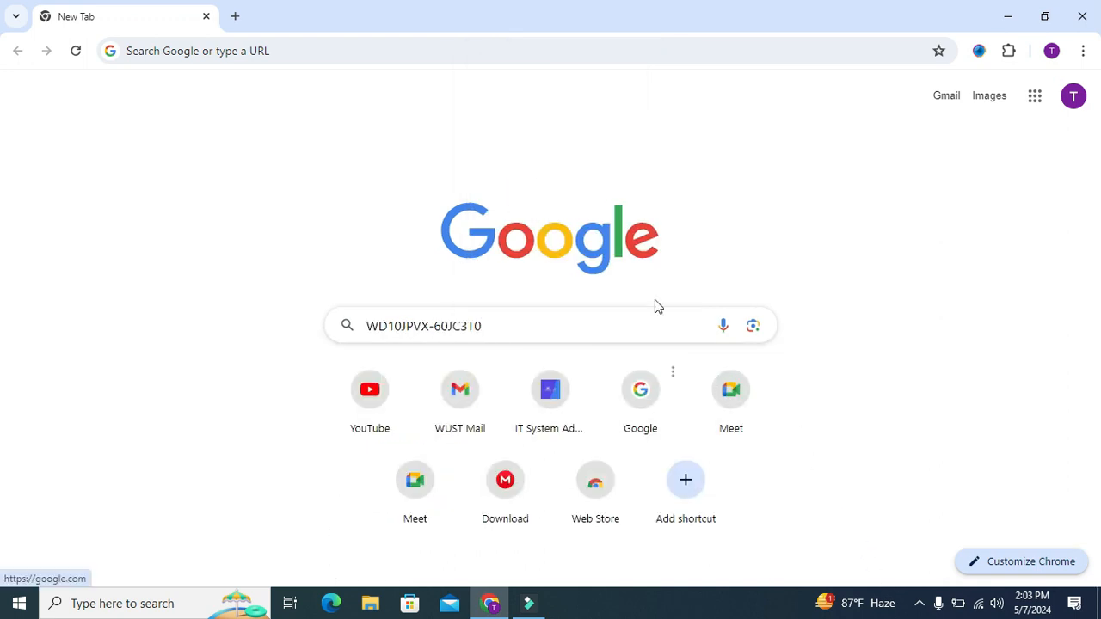
{"action": "type", "text": "specs"}
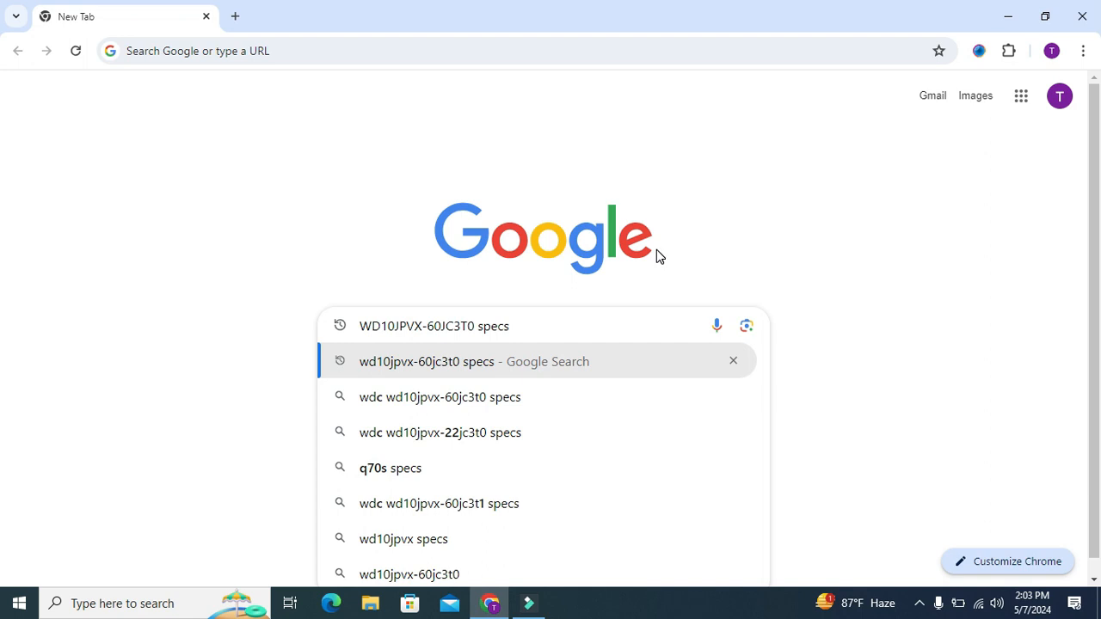
Run the search and highlight the Speed label and its 5400 RPM value in the specs snippet.
{"action": "left_click", "coordinate": [433, 361]}
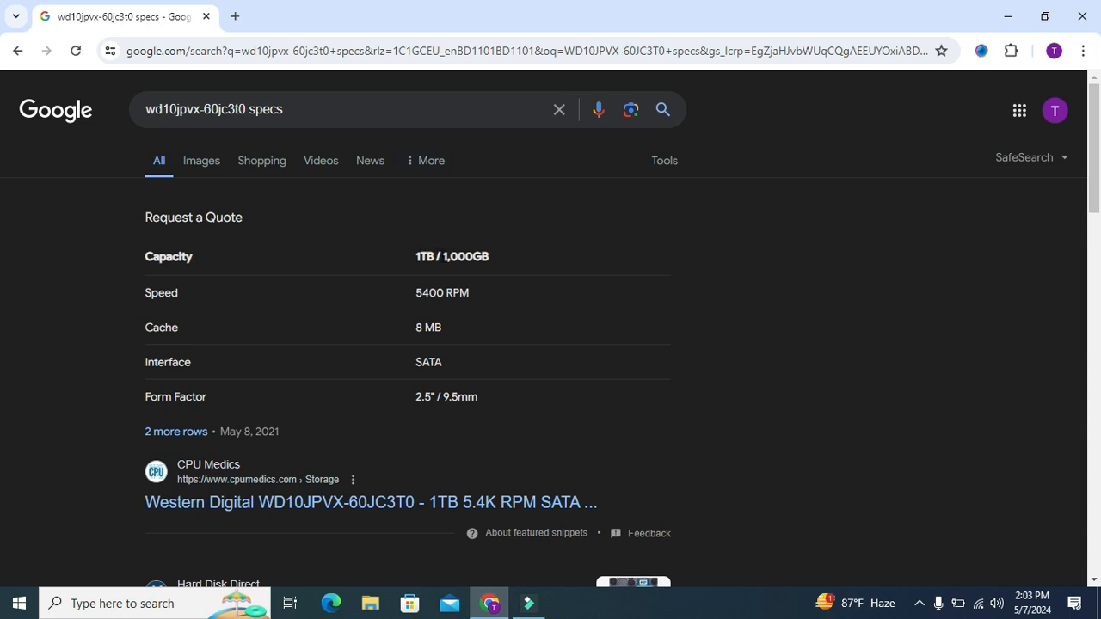
{"action": "left_click", "coordinate": [441, 258]}
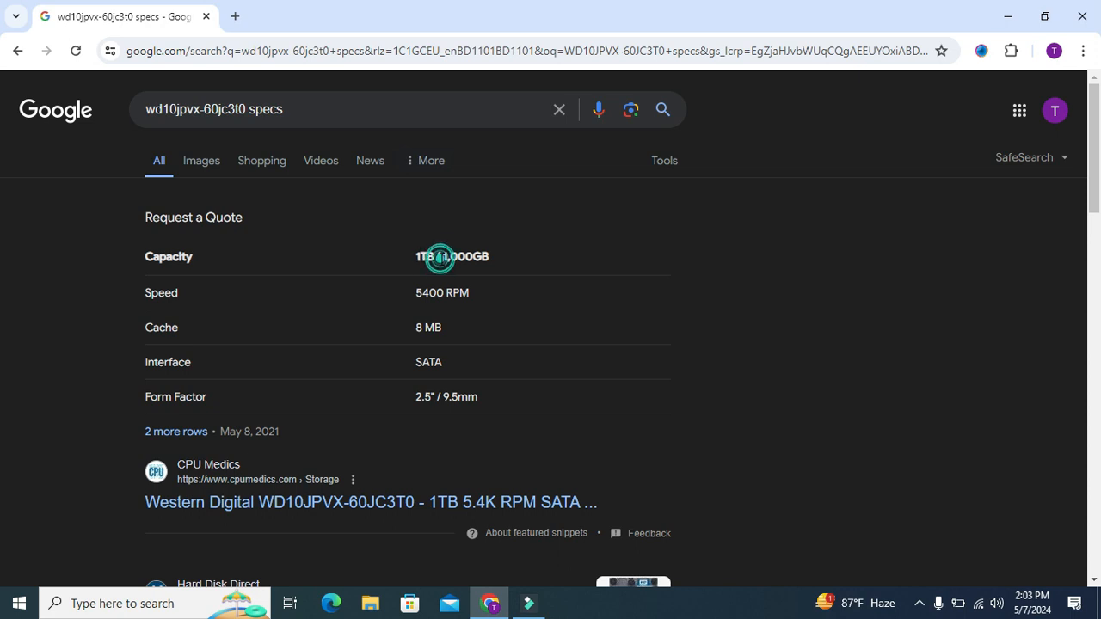
{"action": "double_click", "coordinate": [438, 257]}
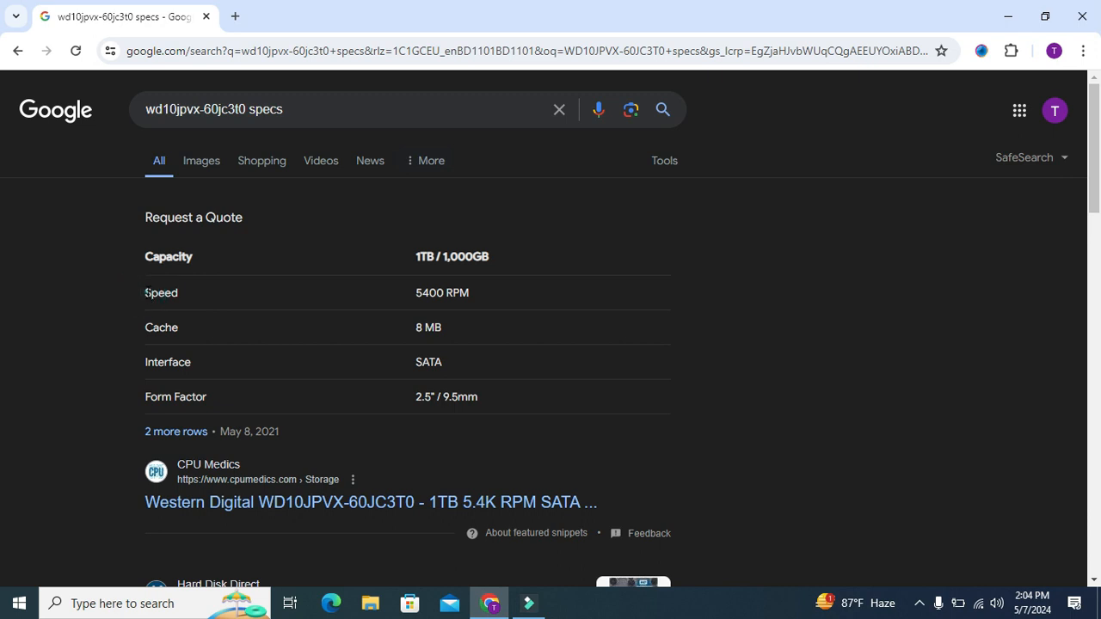
{"action": "double_click", "coordinate": [162, 293]}
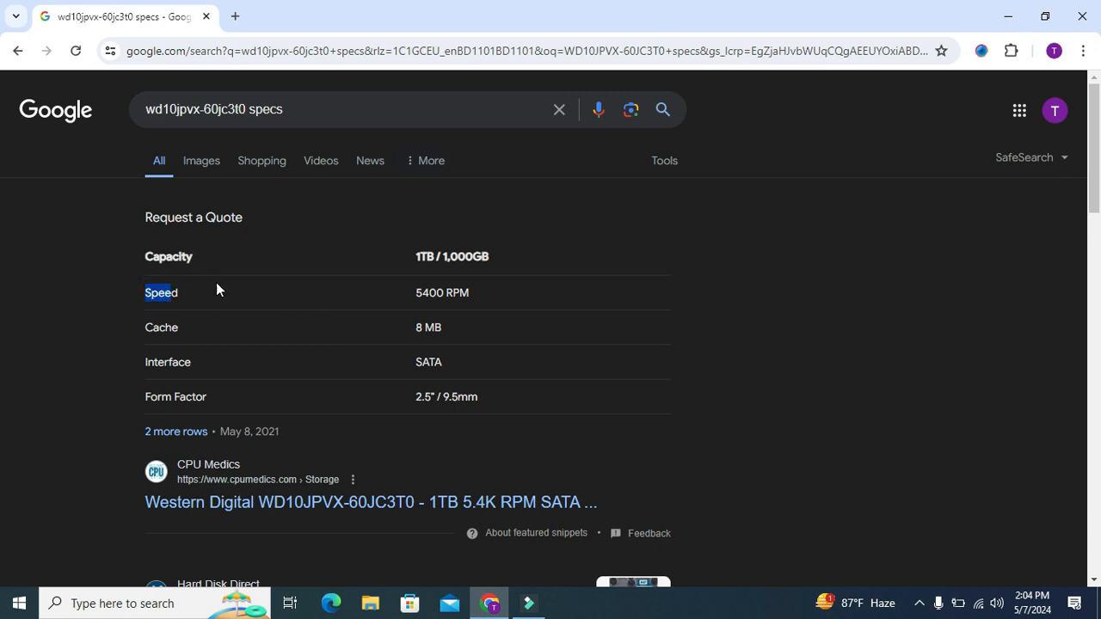
{"action": "mouse_move", "coordinate": [416, 297]}
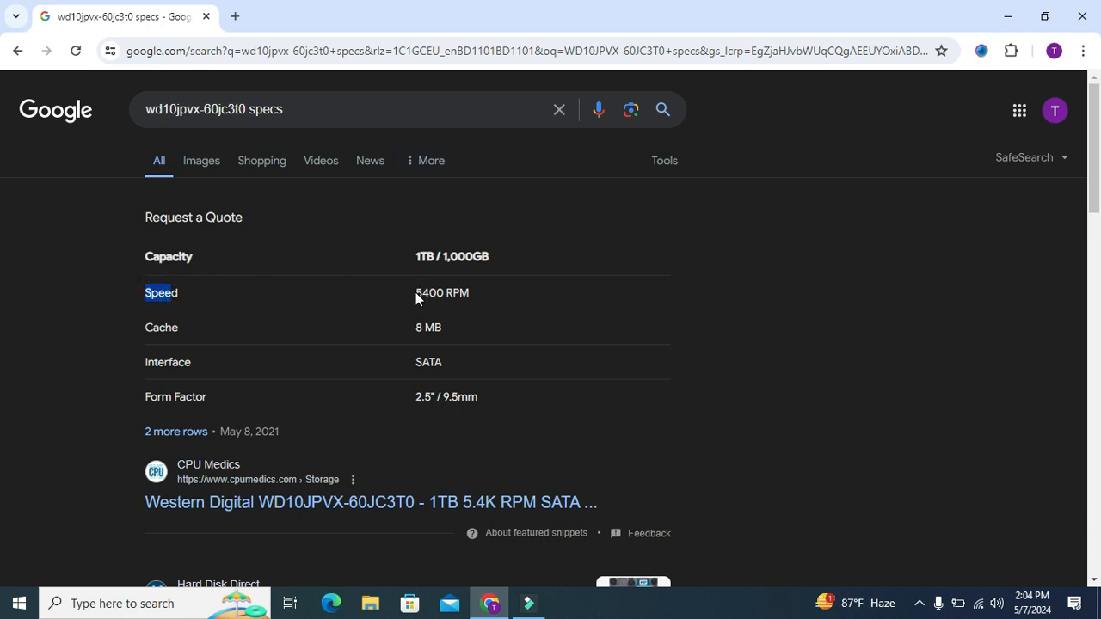
{"action": "double_click", "coordinate": [427, 293]}
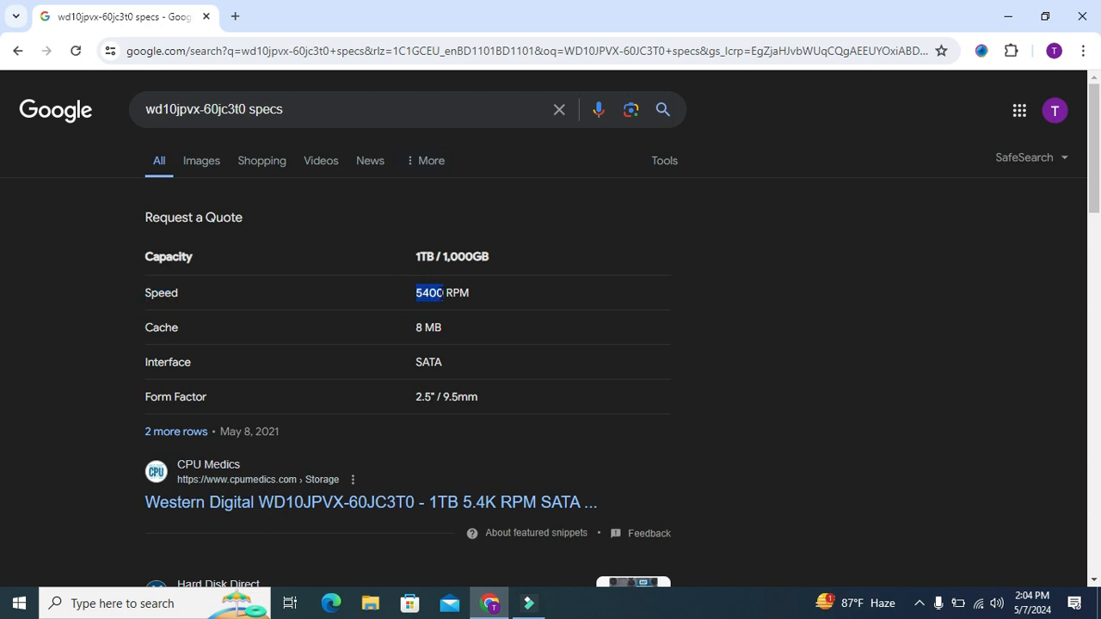